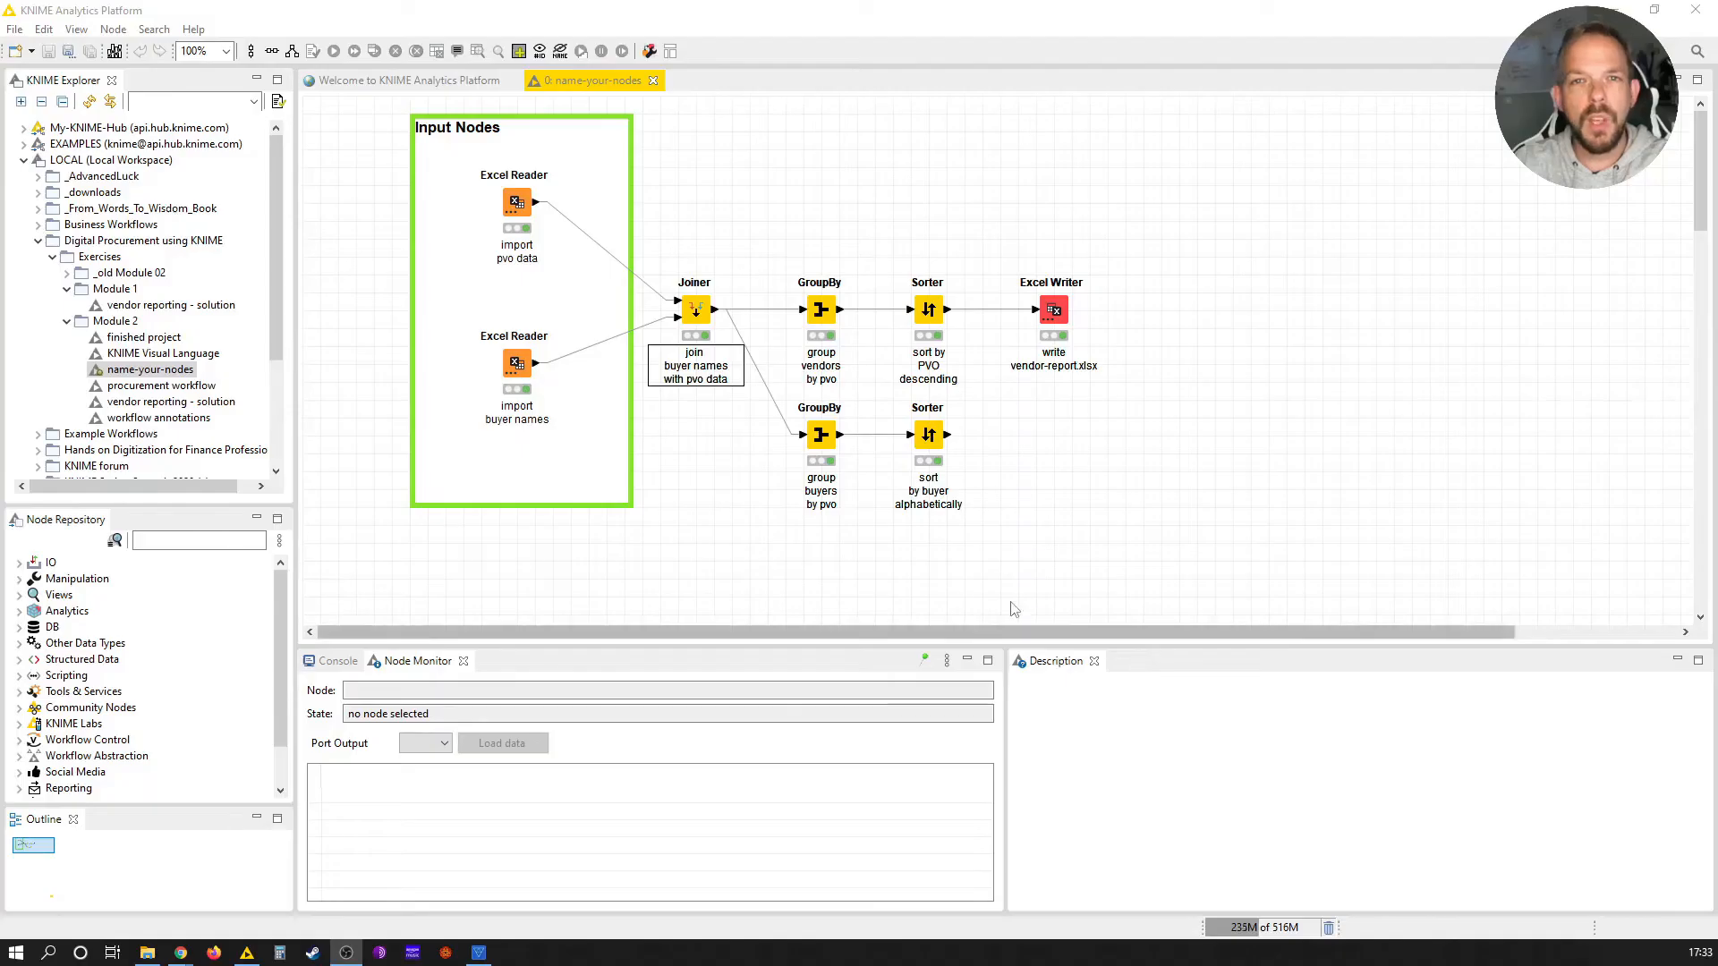
{"action": "mouse_move", "coordinate": [737, 559]}
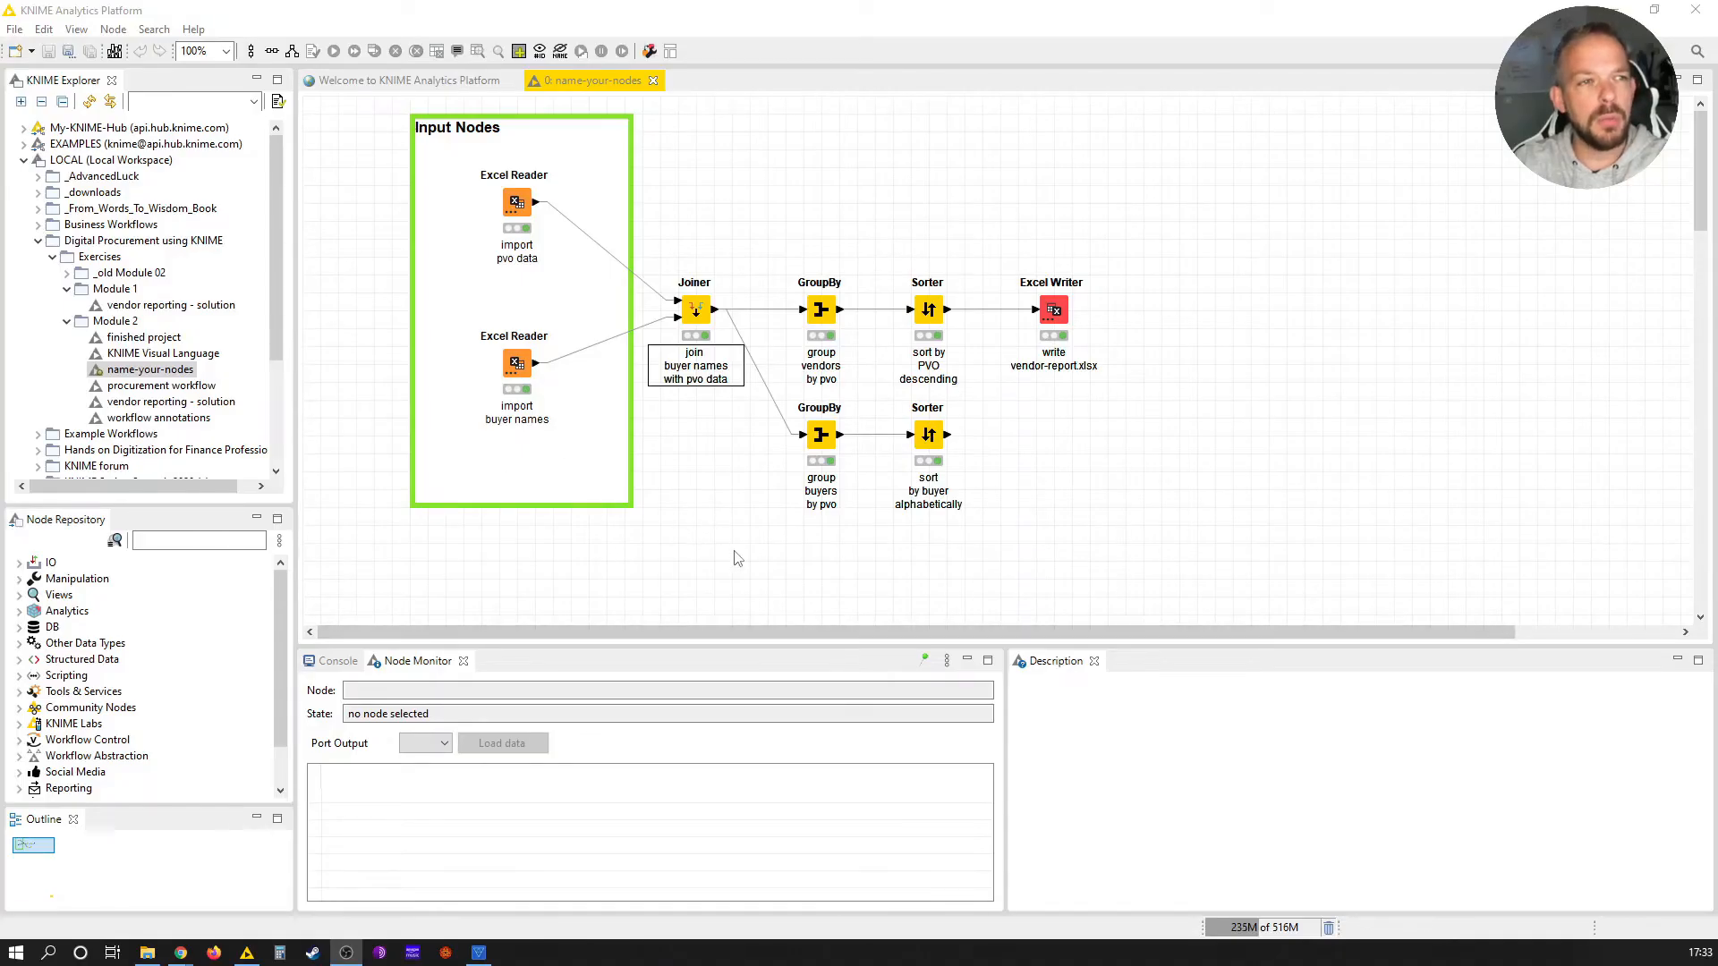
{"action": "mouse_move", "coordinate": [737, 472]}
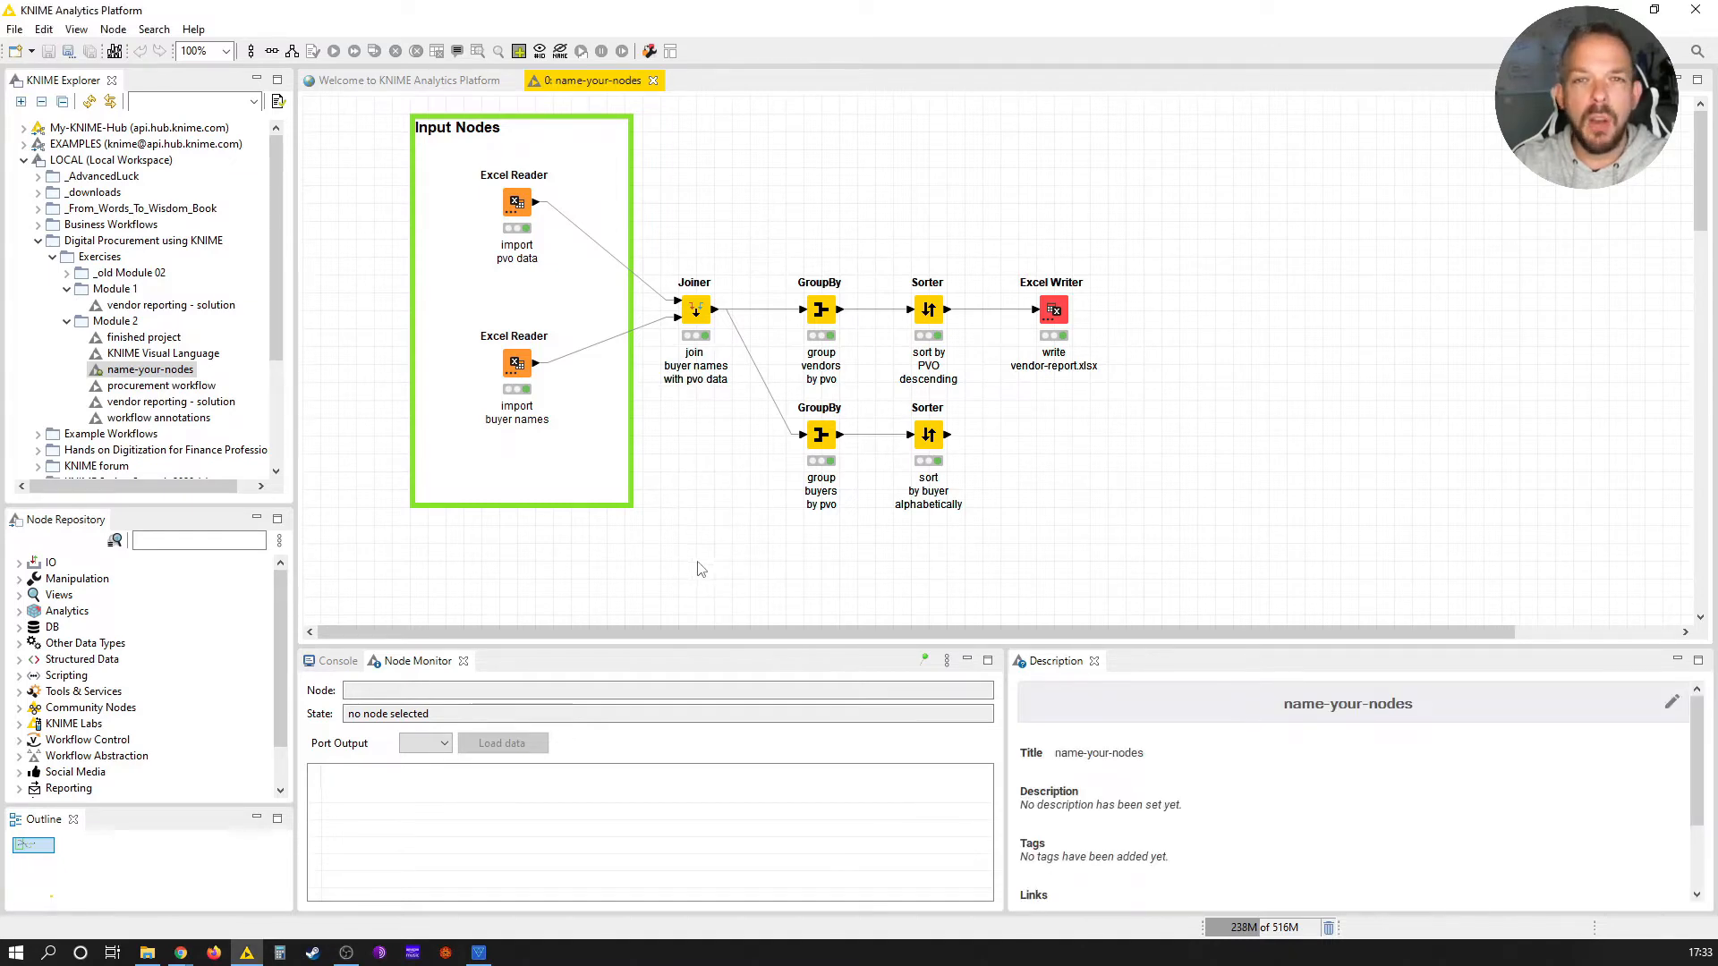
{"action": "mouse_move", "coordinate": [707, 396]}
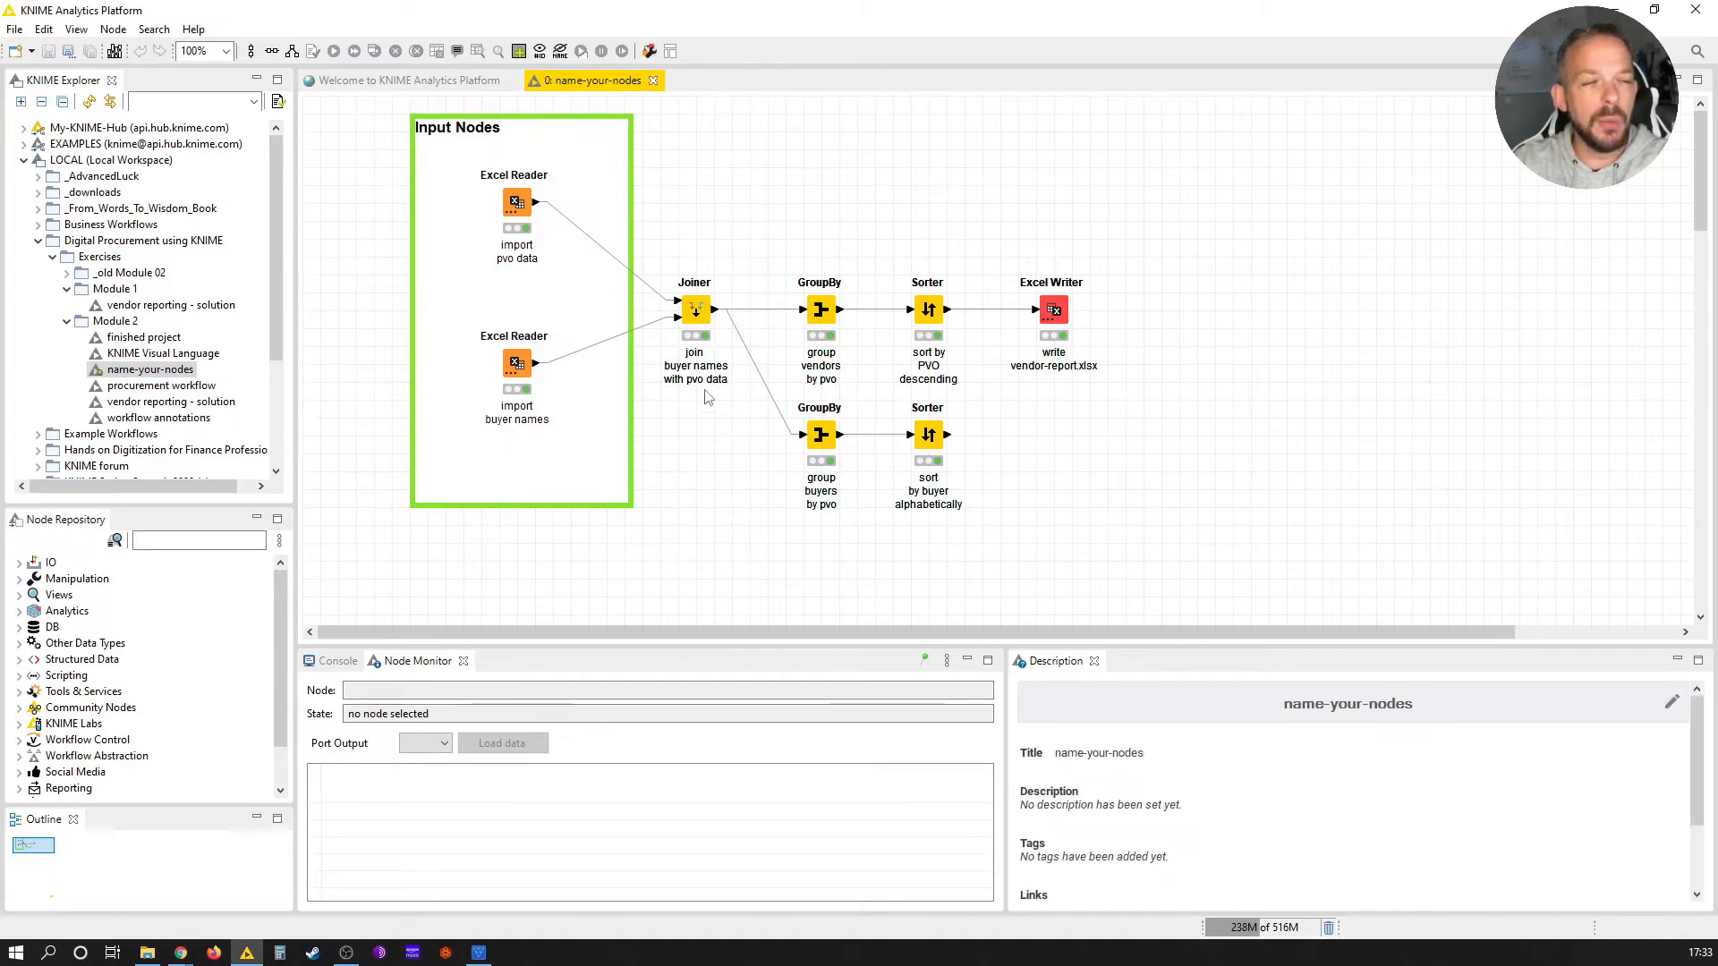
Step: Open the Joiner node's label in edit mode with the formatting toolbar showing
{"action": "left_click", "coordinate": [694, 365]}
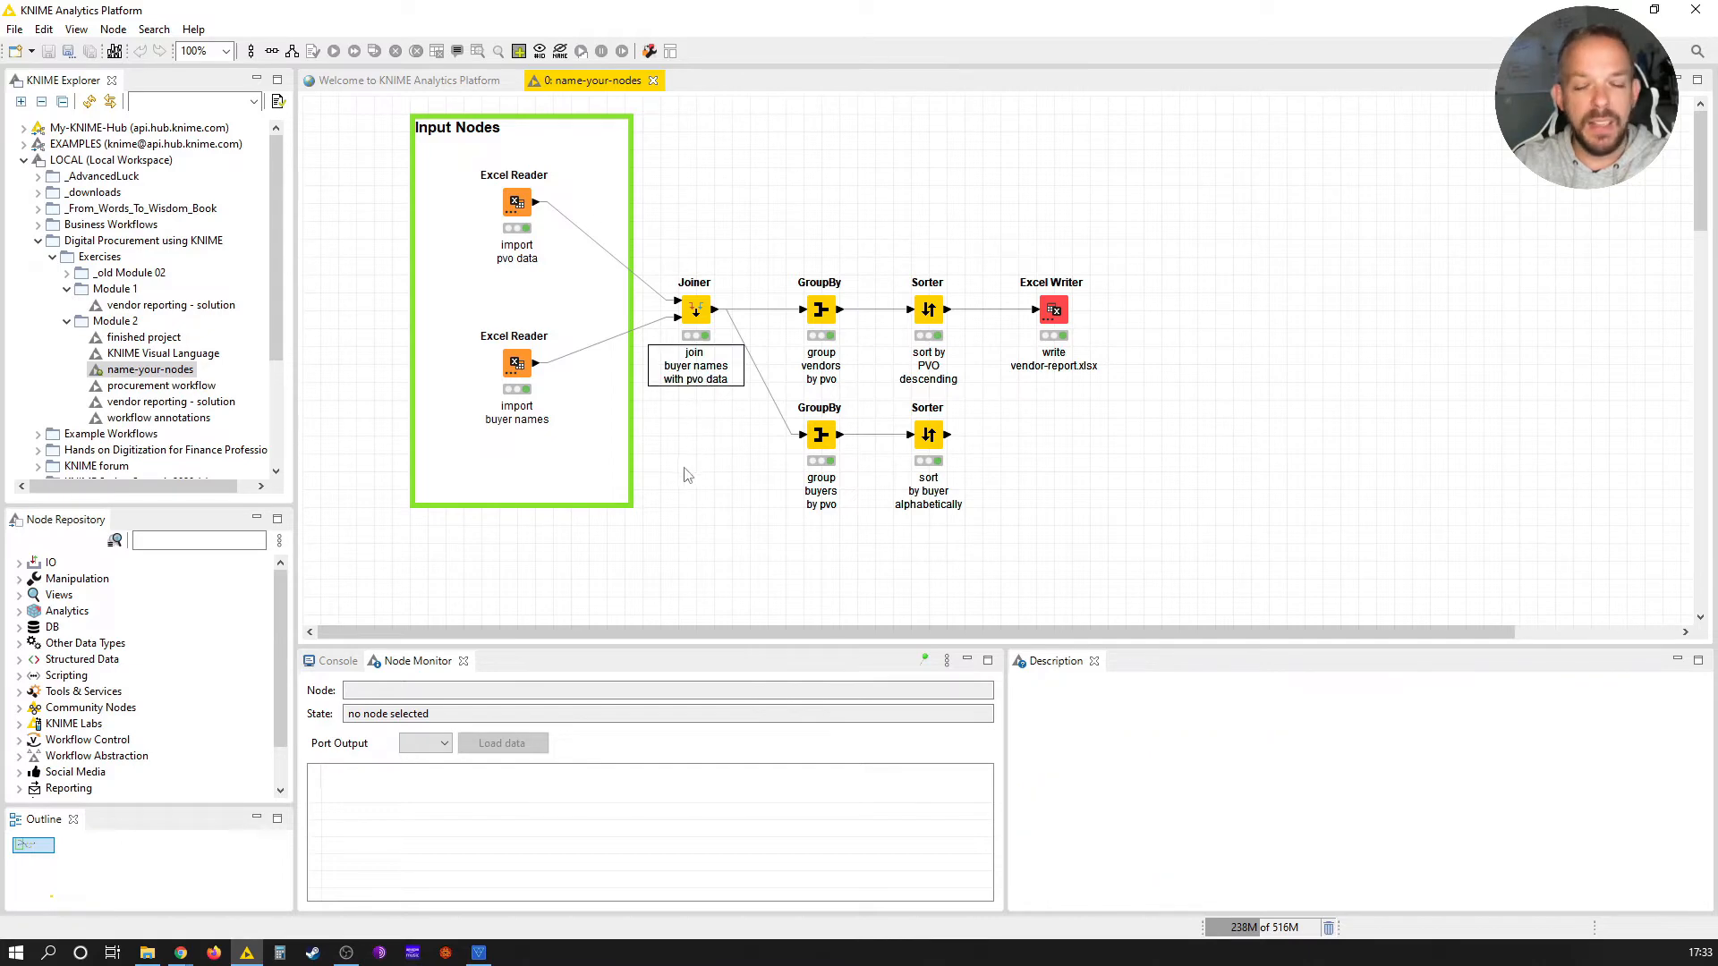
{"action": "left_click", "coordinate": [696, 309]}
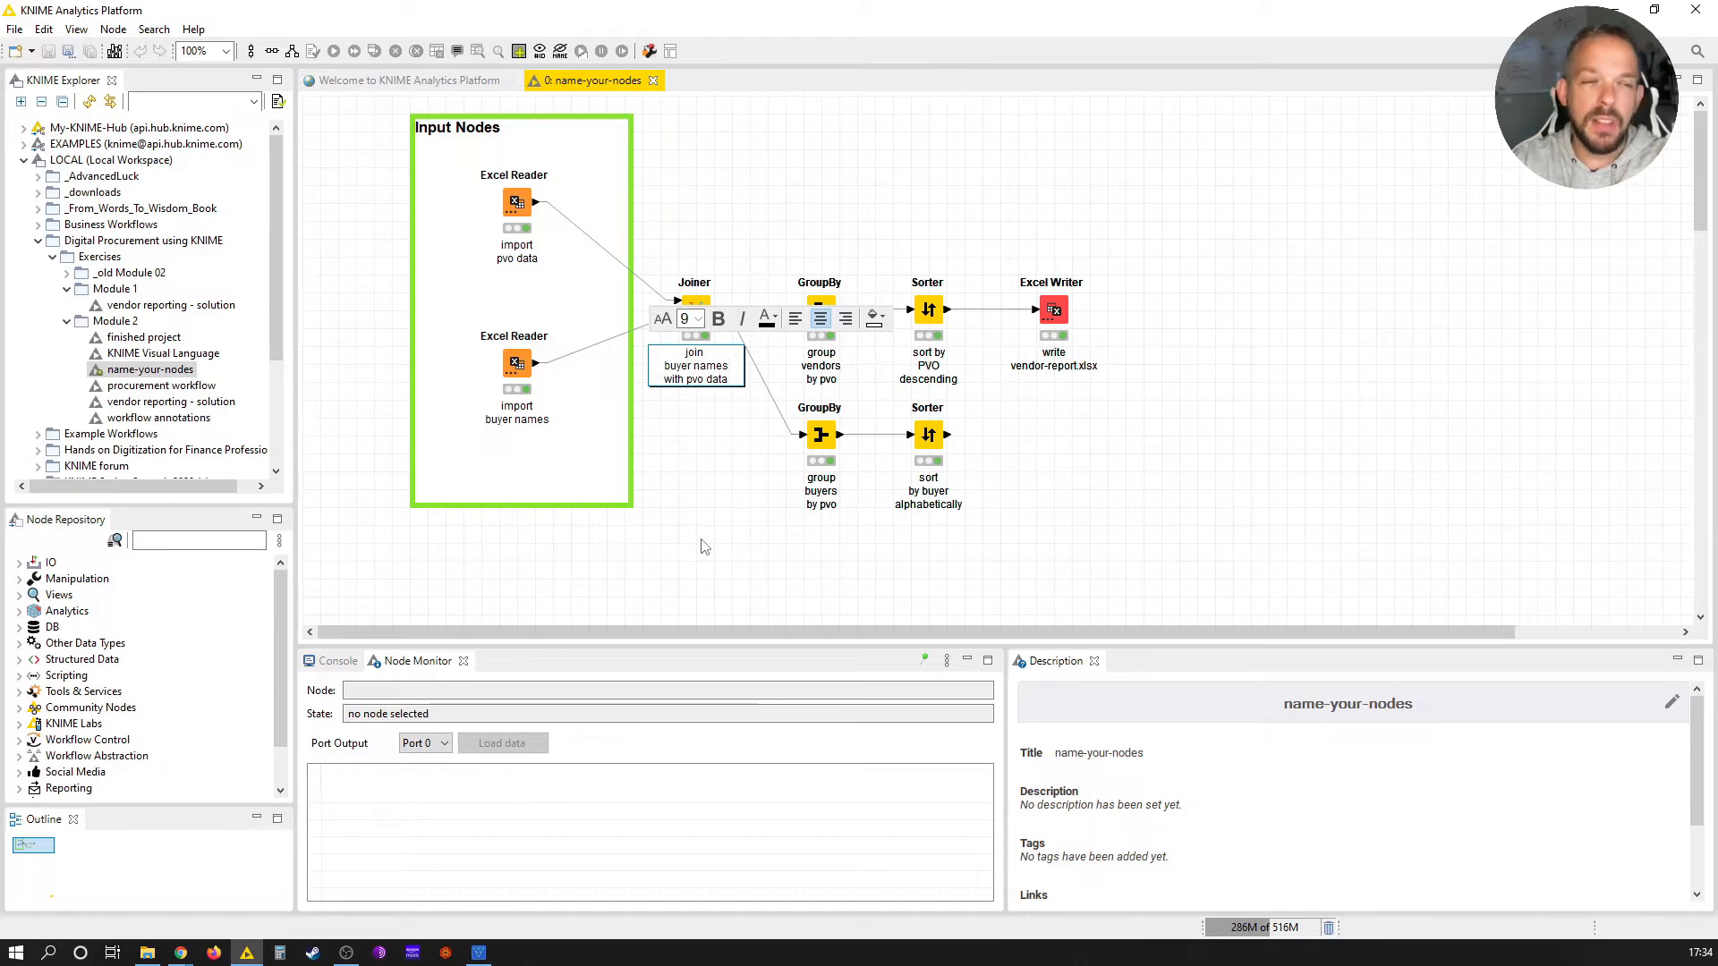
Step: Clear the stray test characters from the Joiner label so 'buyer names' can be bolded
{"action": "type", "text": "sakdf"}
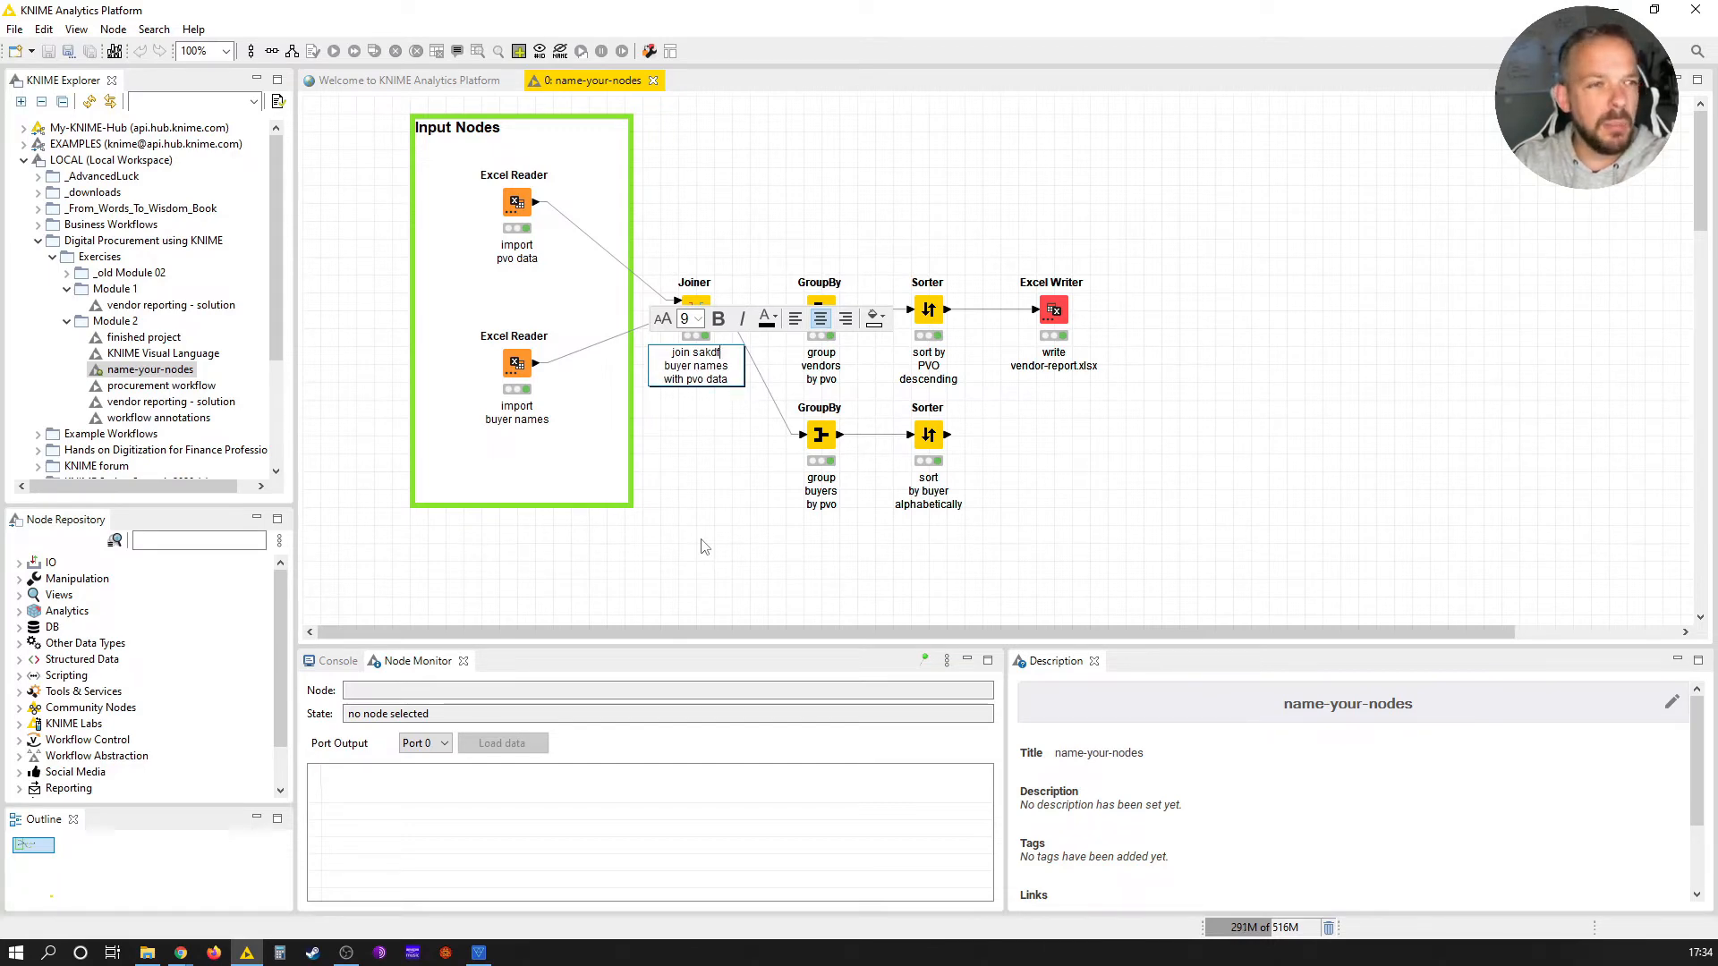
{"action": "key", "text": "BackSpace"}
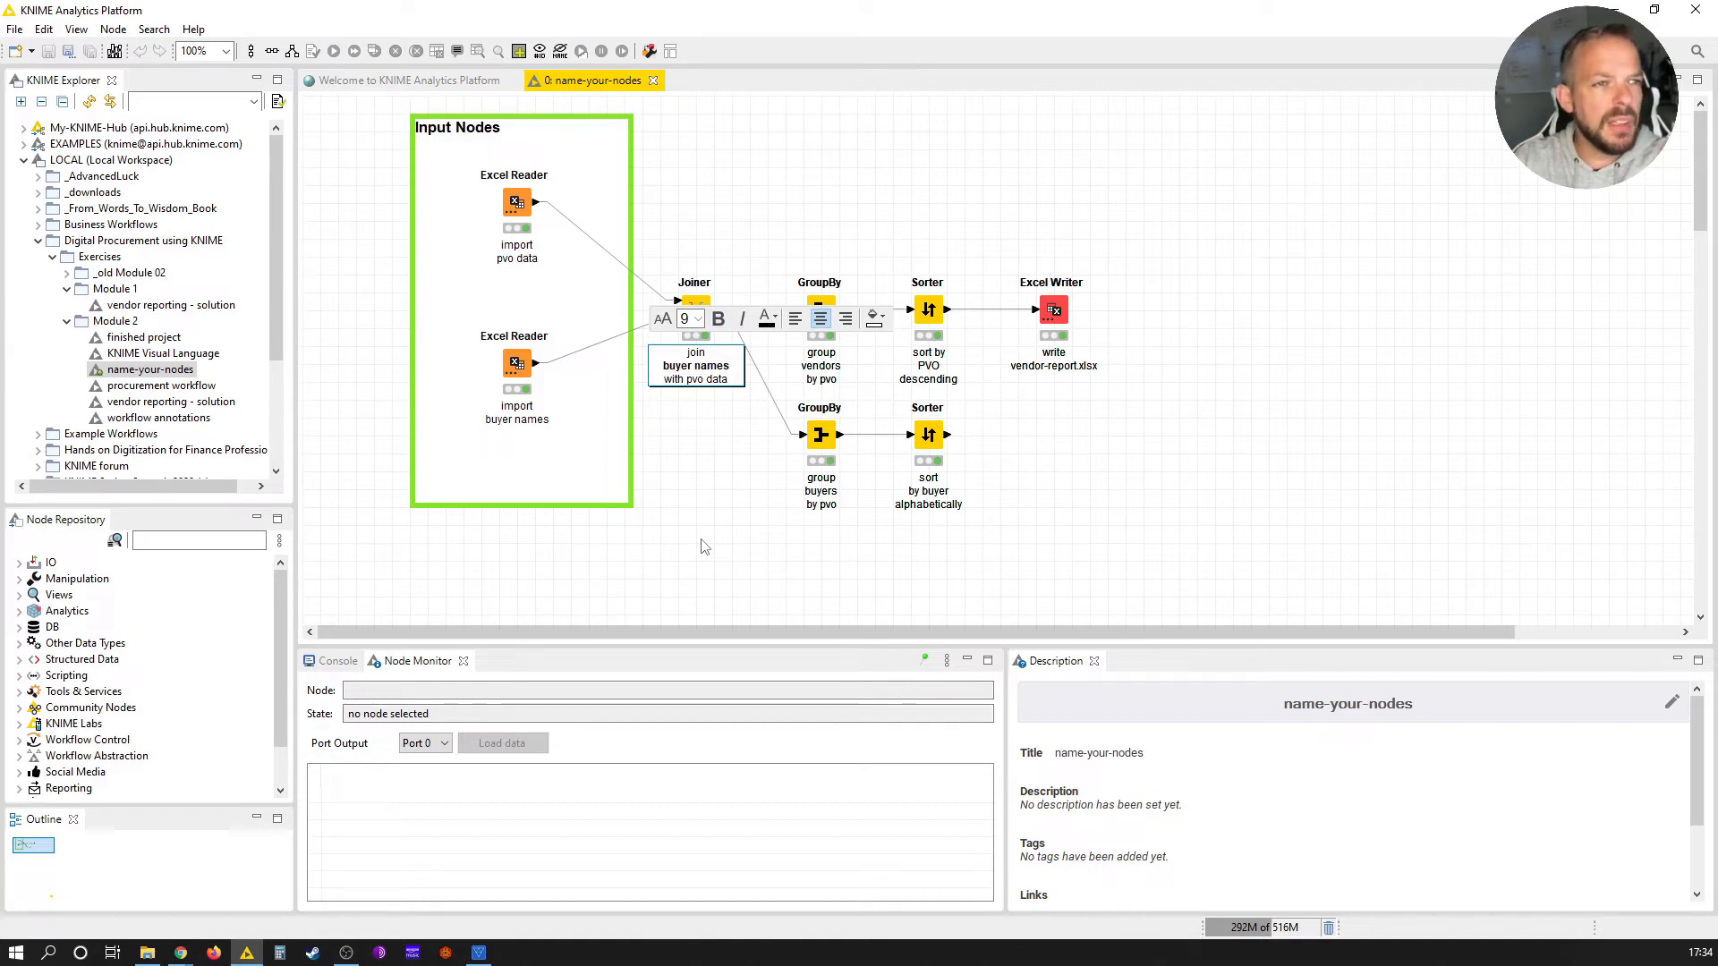
Step: Bold 'pvo' in the Joiner label alongside 'buyer names' and close label editing
{"action": "double_click", "coordinate": [707, 379]}
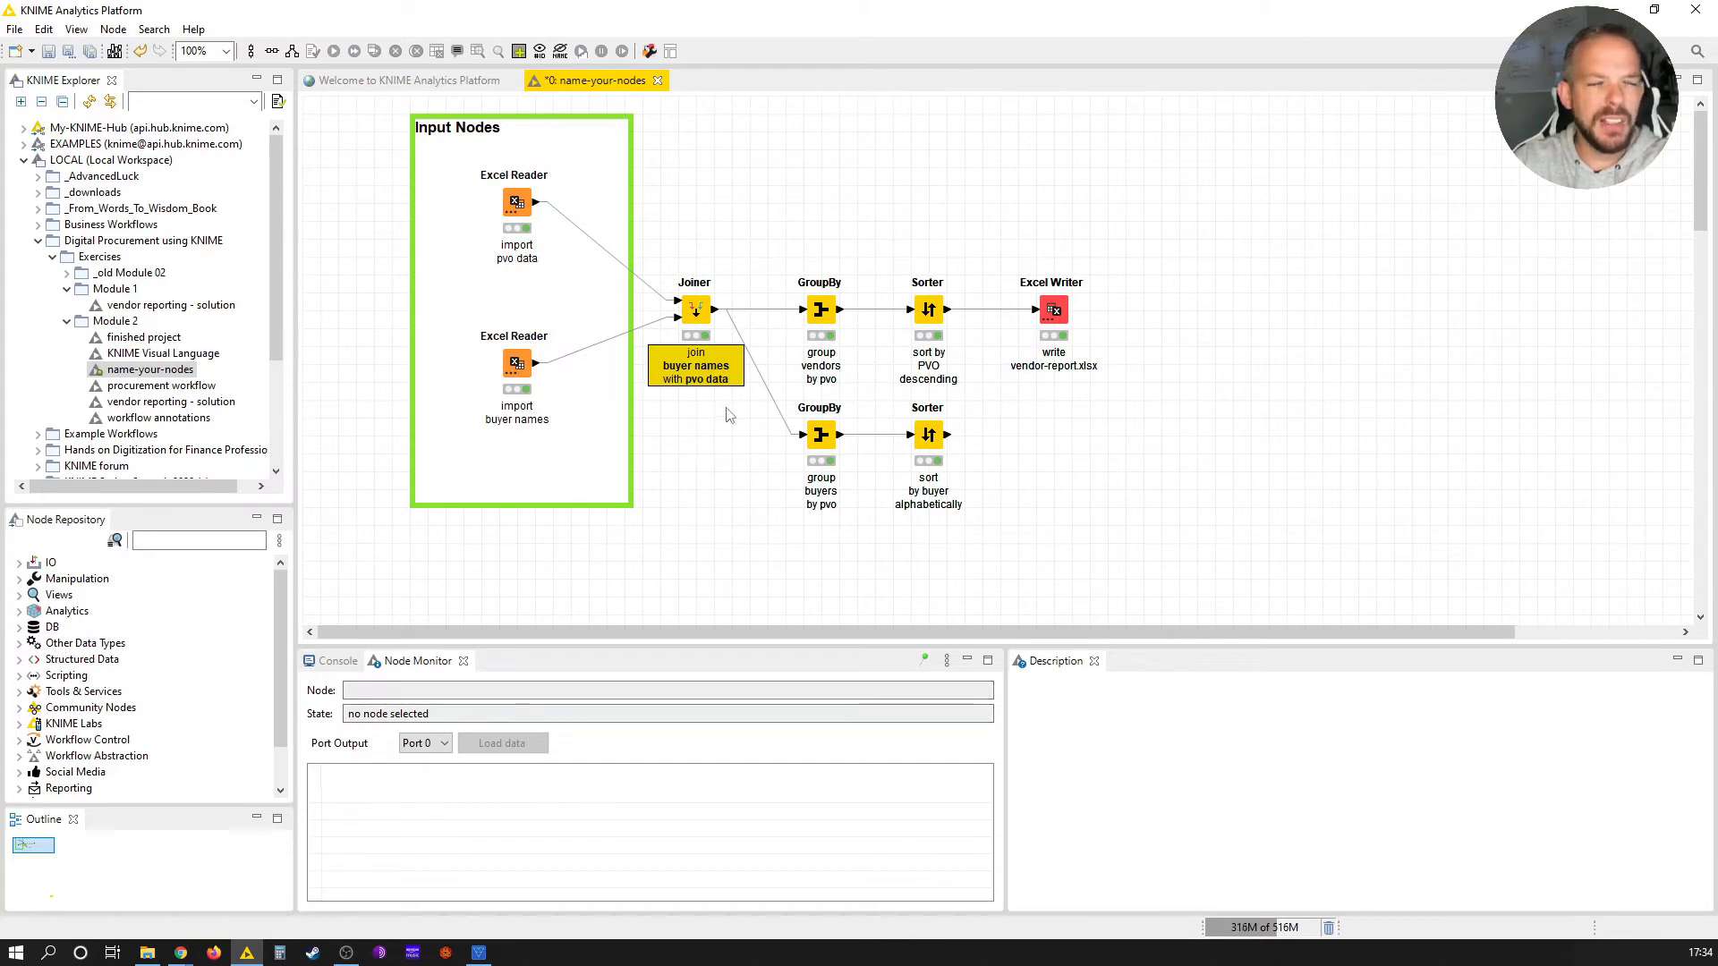
{"action": "double_click", "coordinate": [695, 365]}
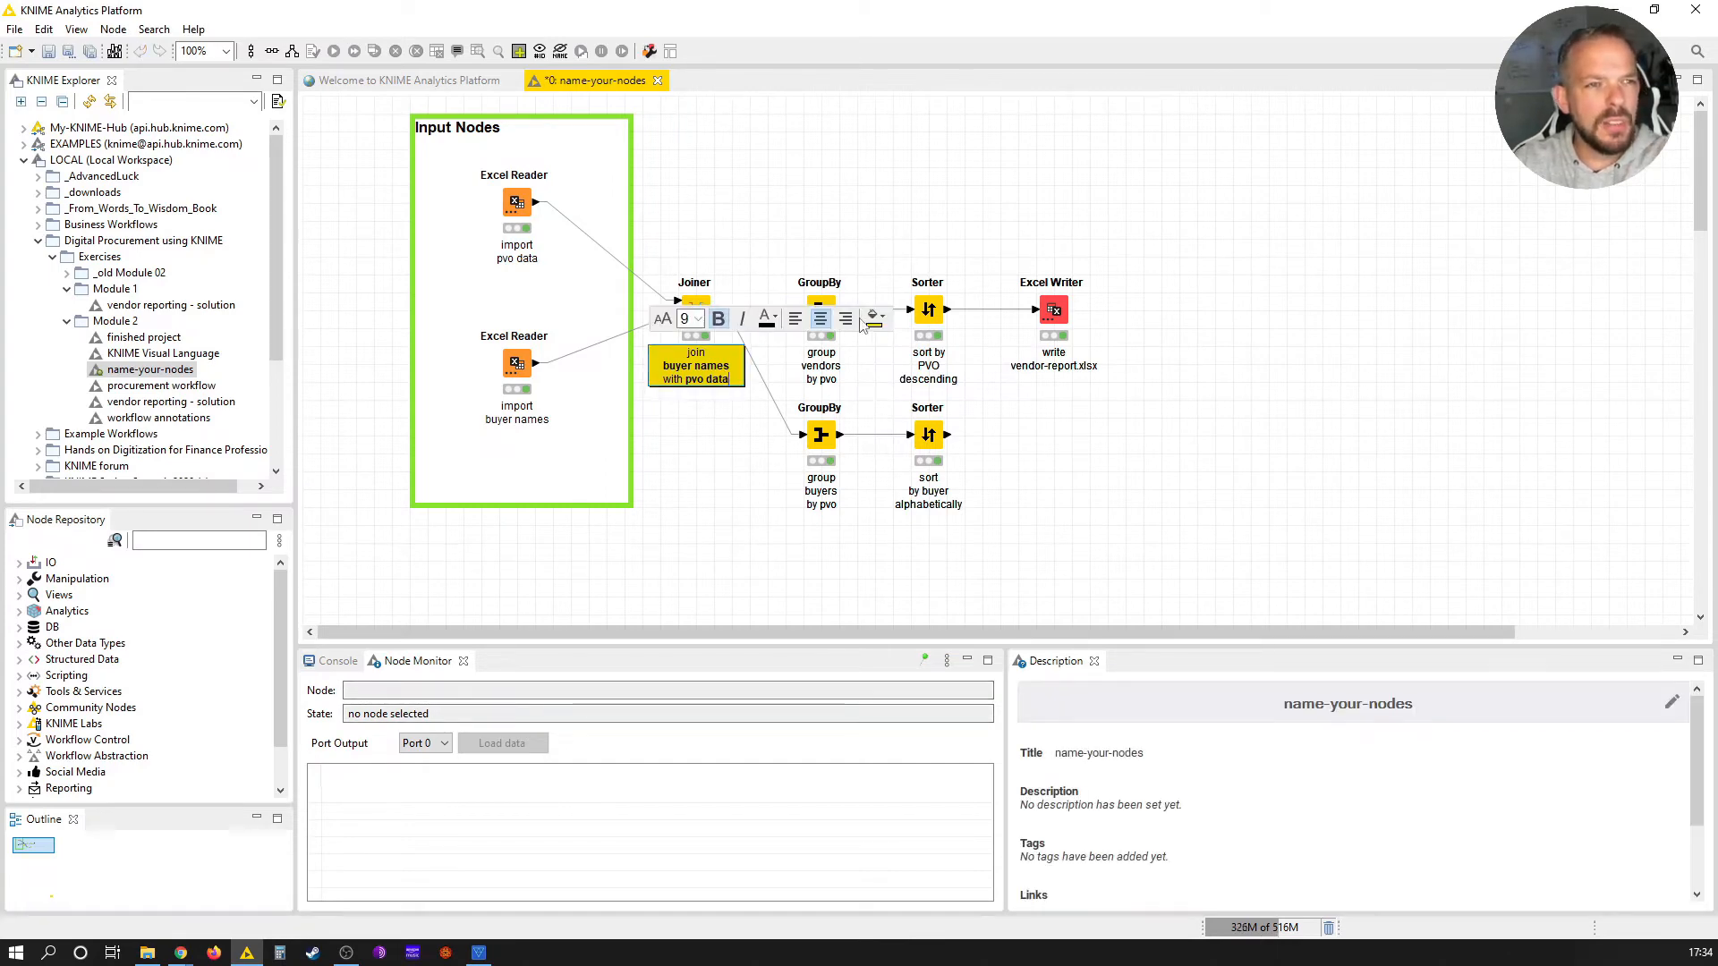
{"action": "left_click", "coordinate": [884, 319]}
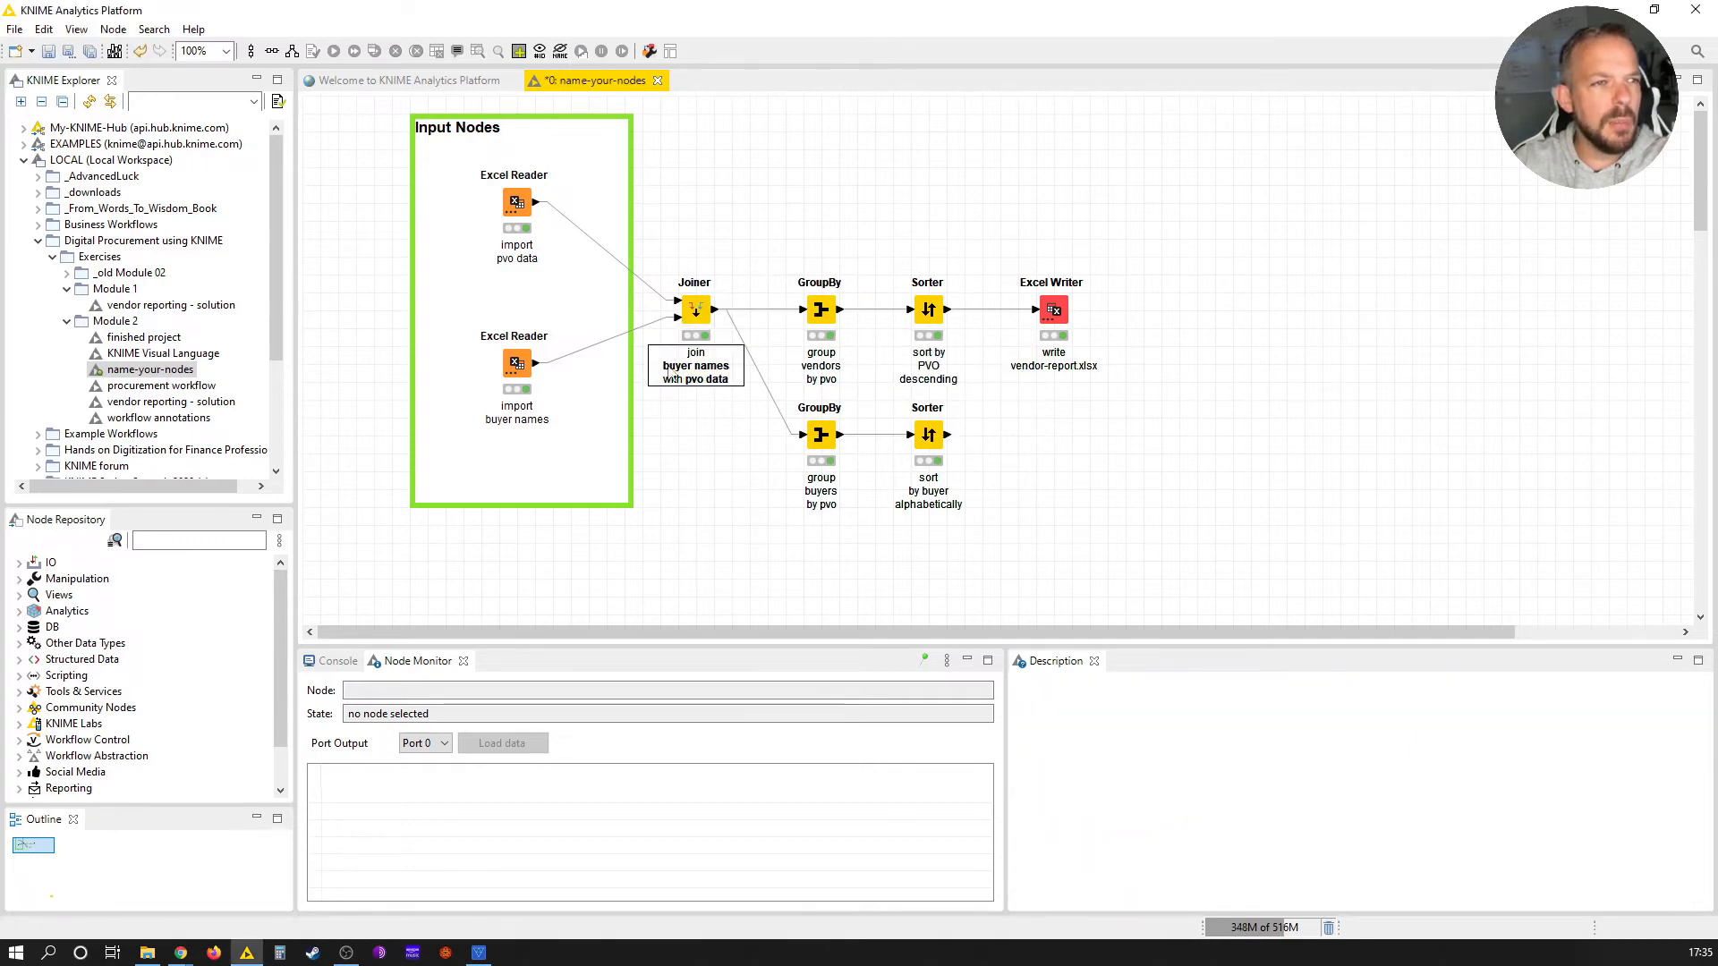
{"action": "mouse_move", "coordinate": [797, 517]}
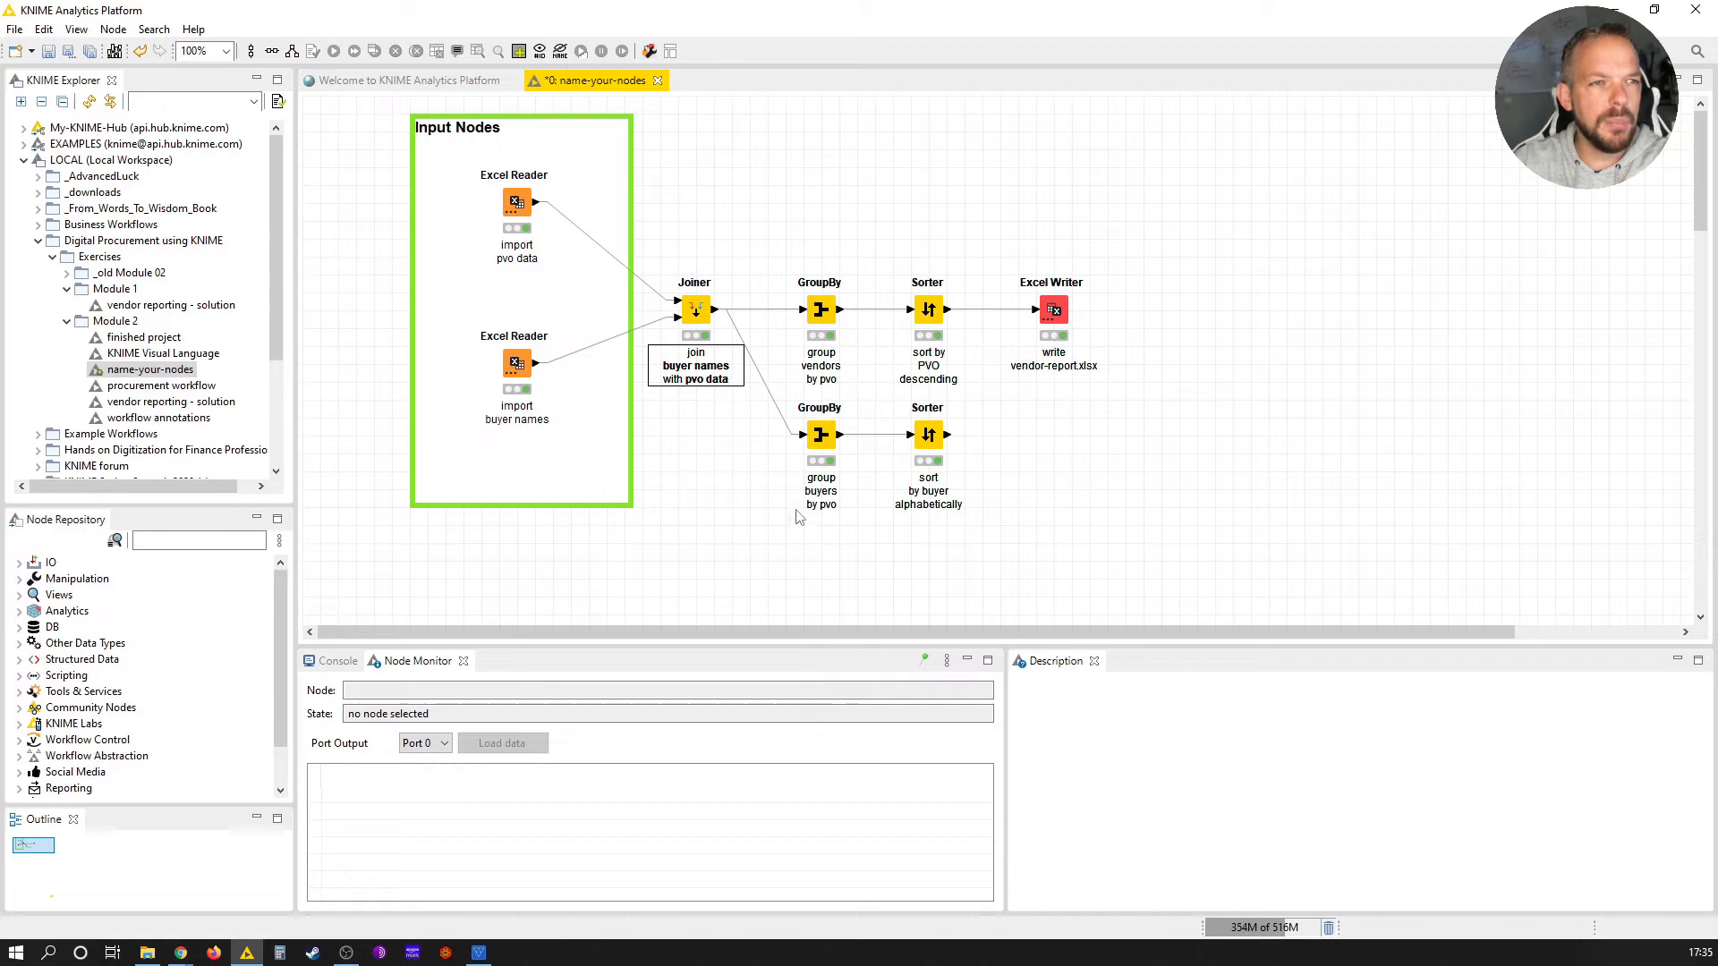
Step: Bold 'vendors' and 'pvo' in the top GroupBy label
{"action": "double_click", "coordinate": [821, 365]}
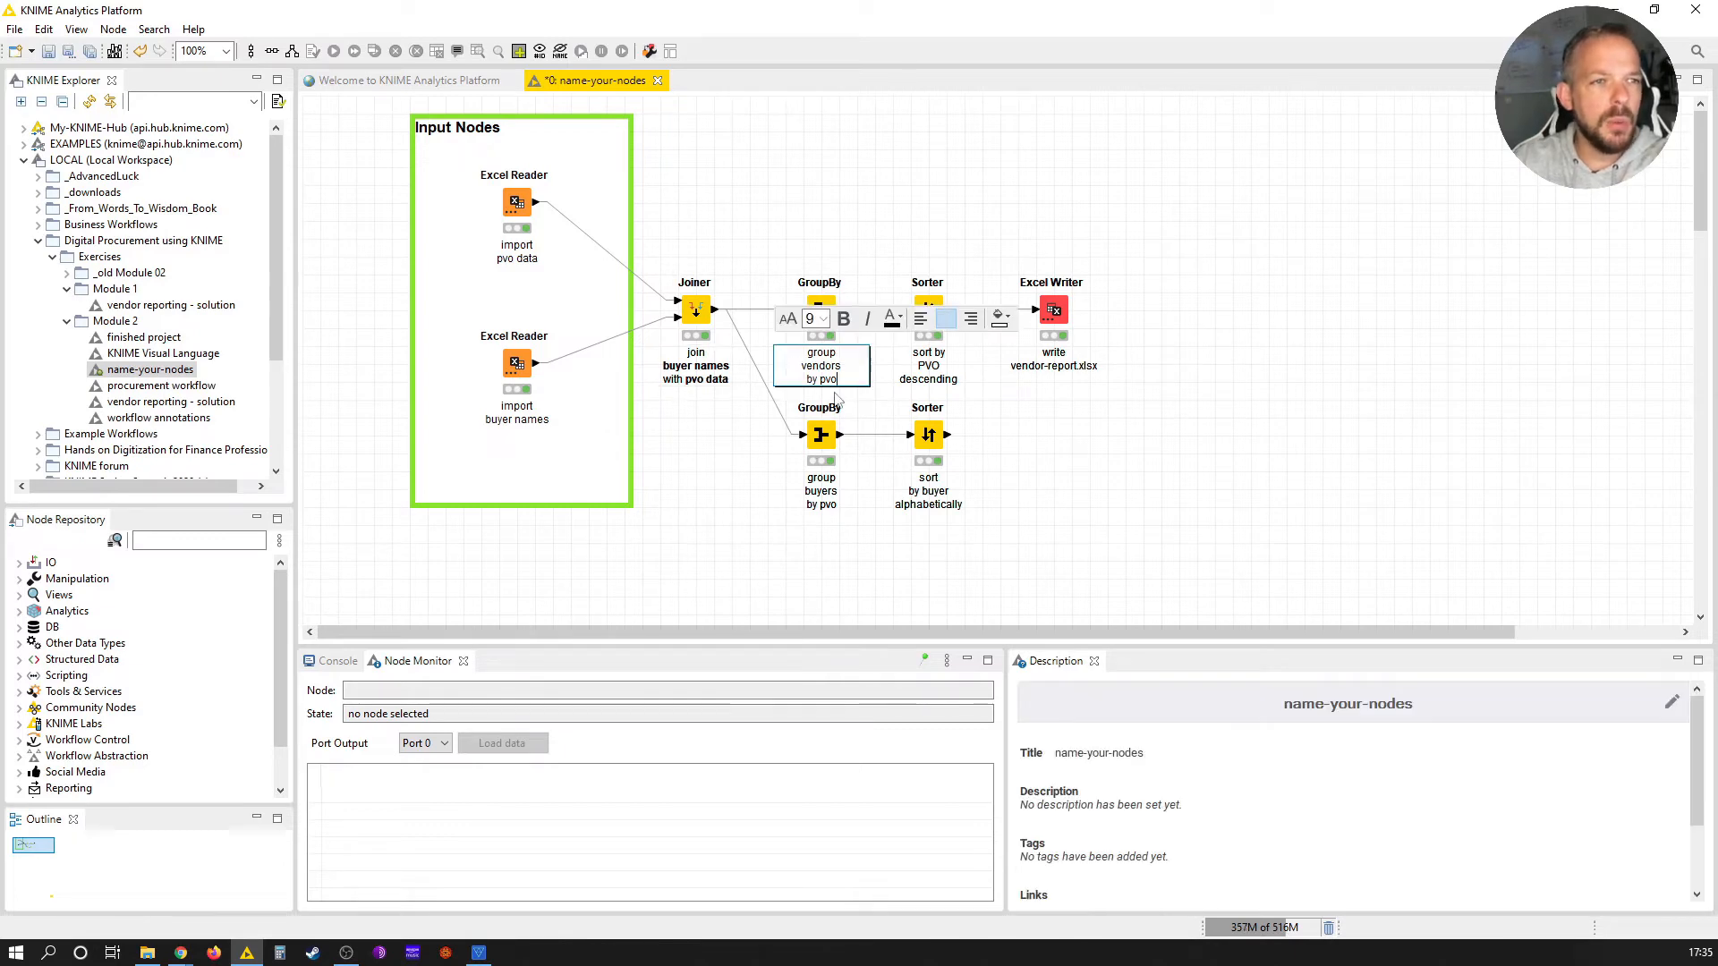
{"action": "double_click", "coordinate": [819, 365]}
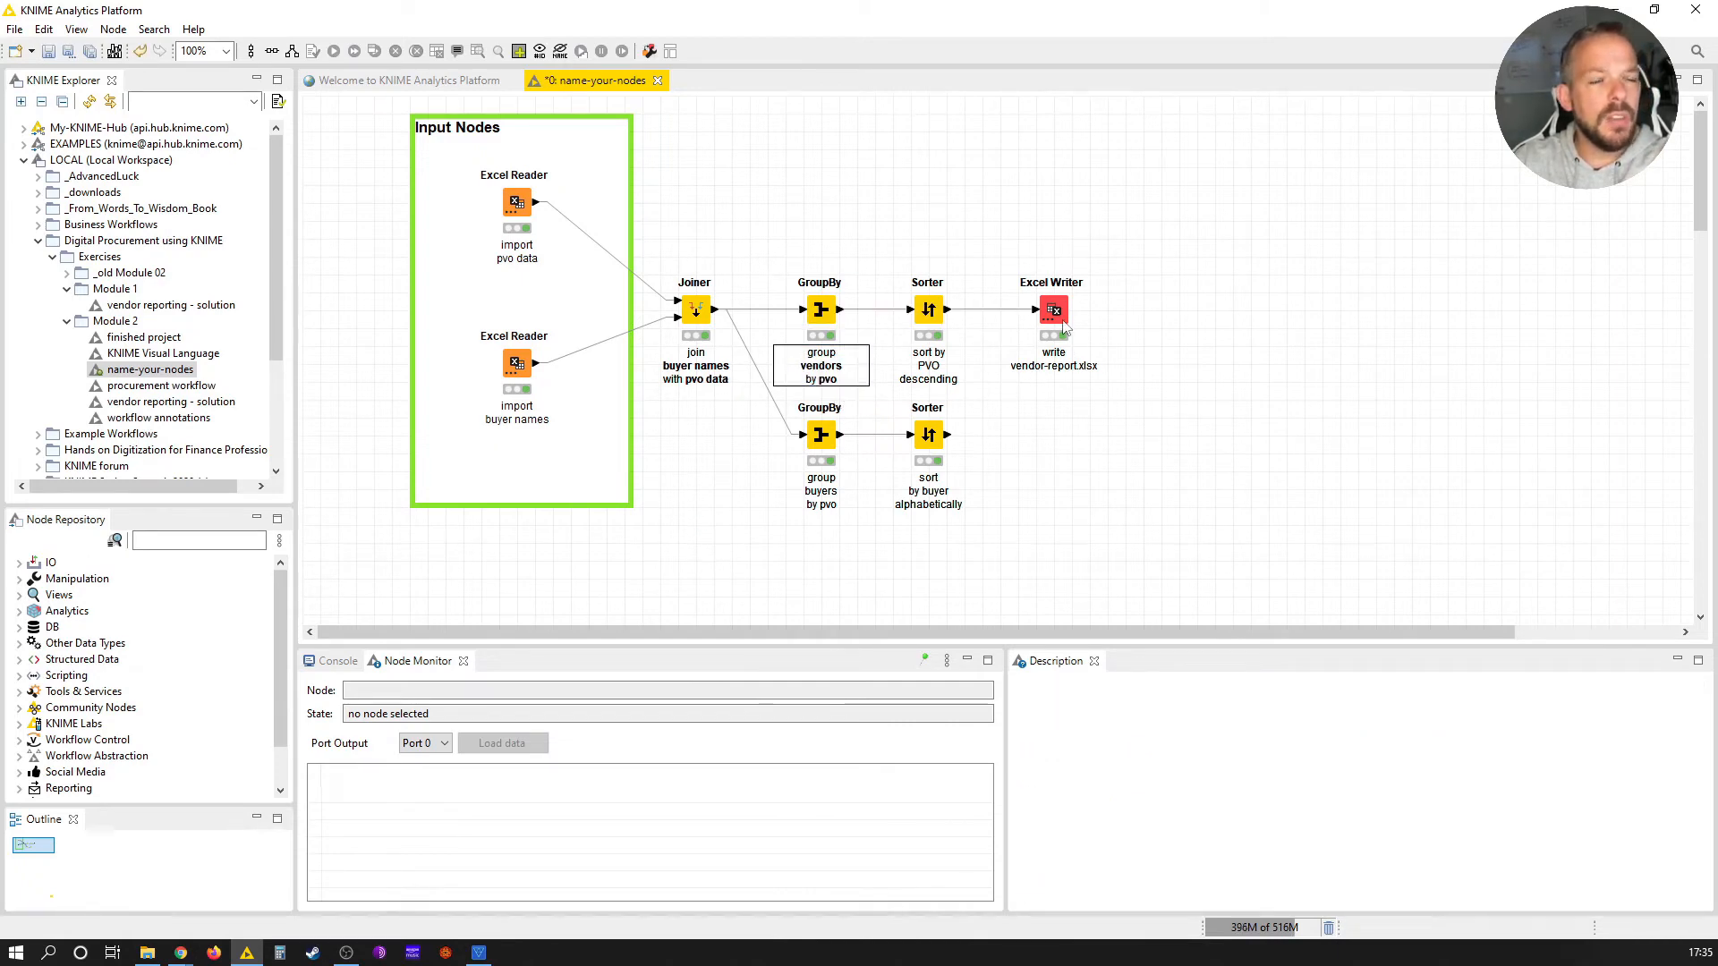
{"action": "left_click", "coordinate": [1052, 310]}
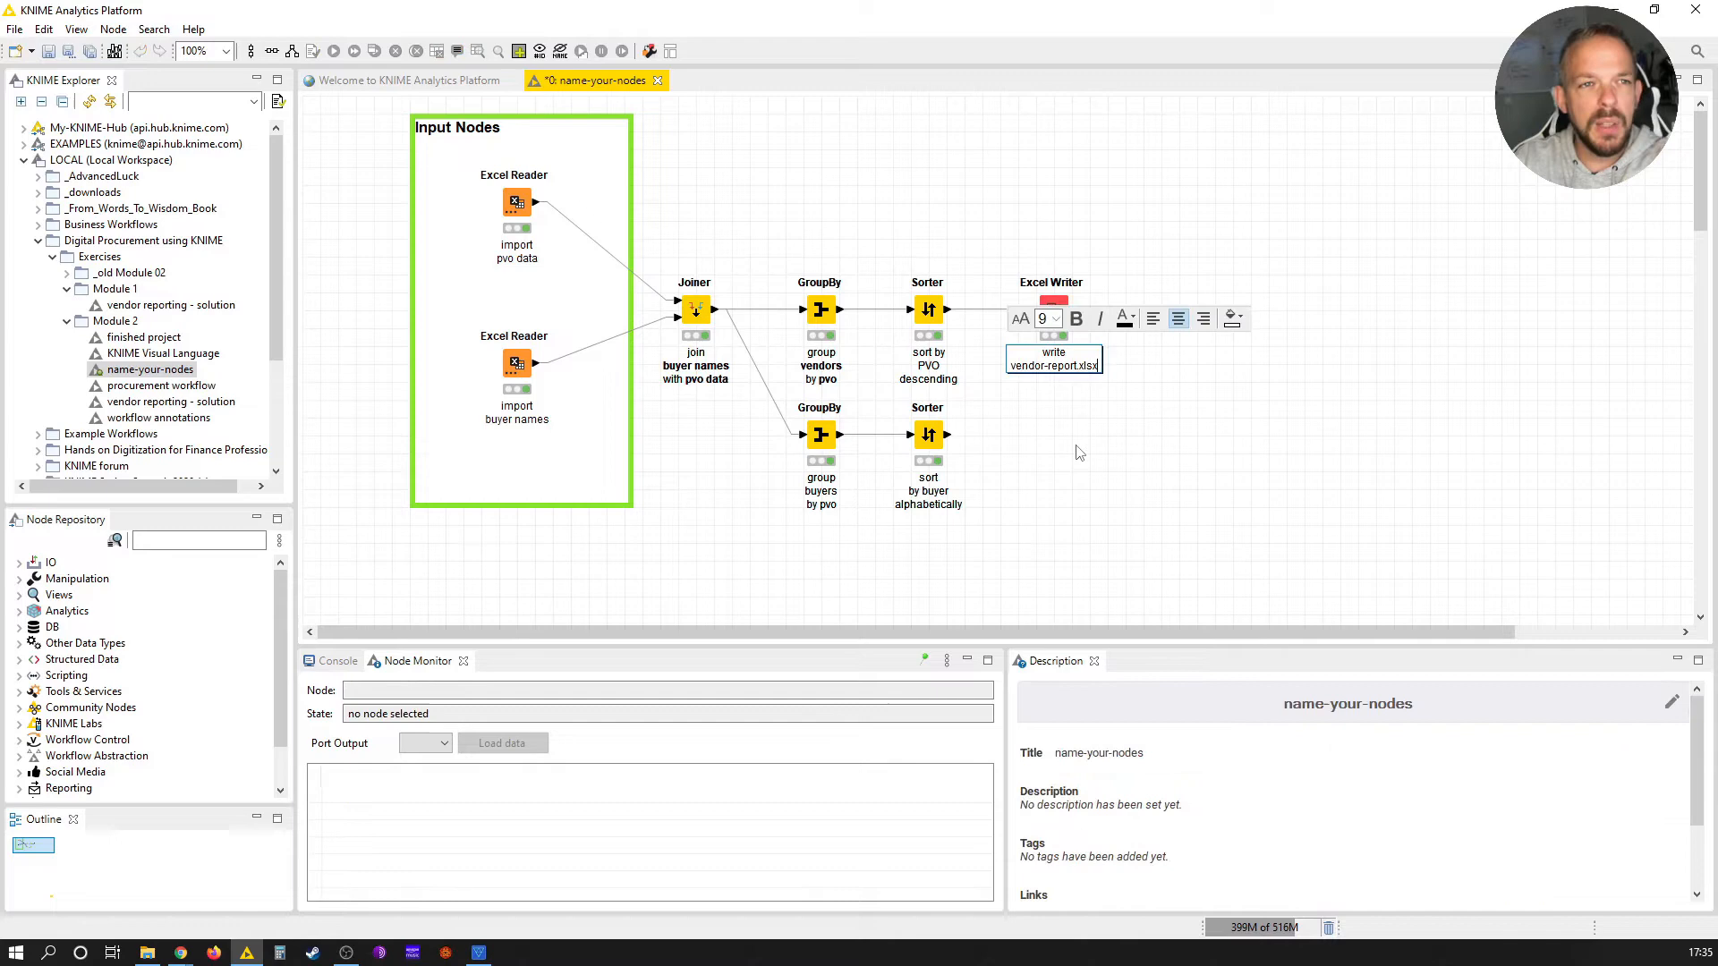
Step: Make 'vendor-report.xlsx' in the Excel Writer label bold and red
{"action": "triple_click", "coordinate": [1054, 365]}
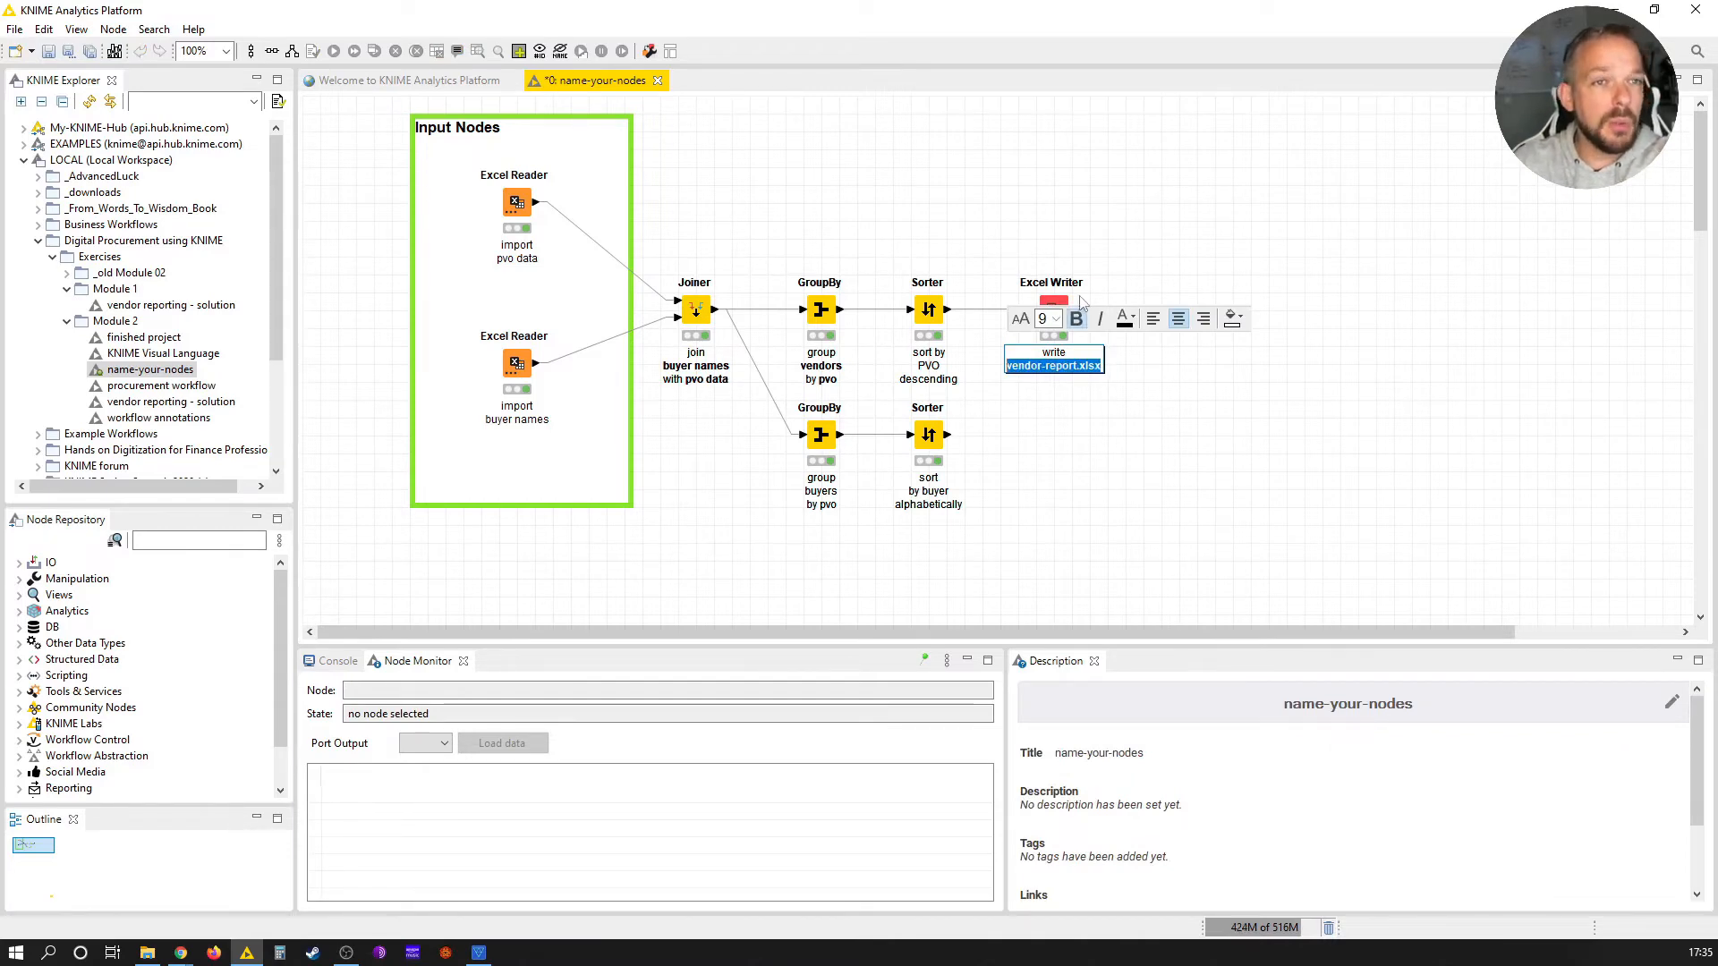
{"action": "left_click", "coordinate": [1122, 318]}
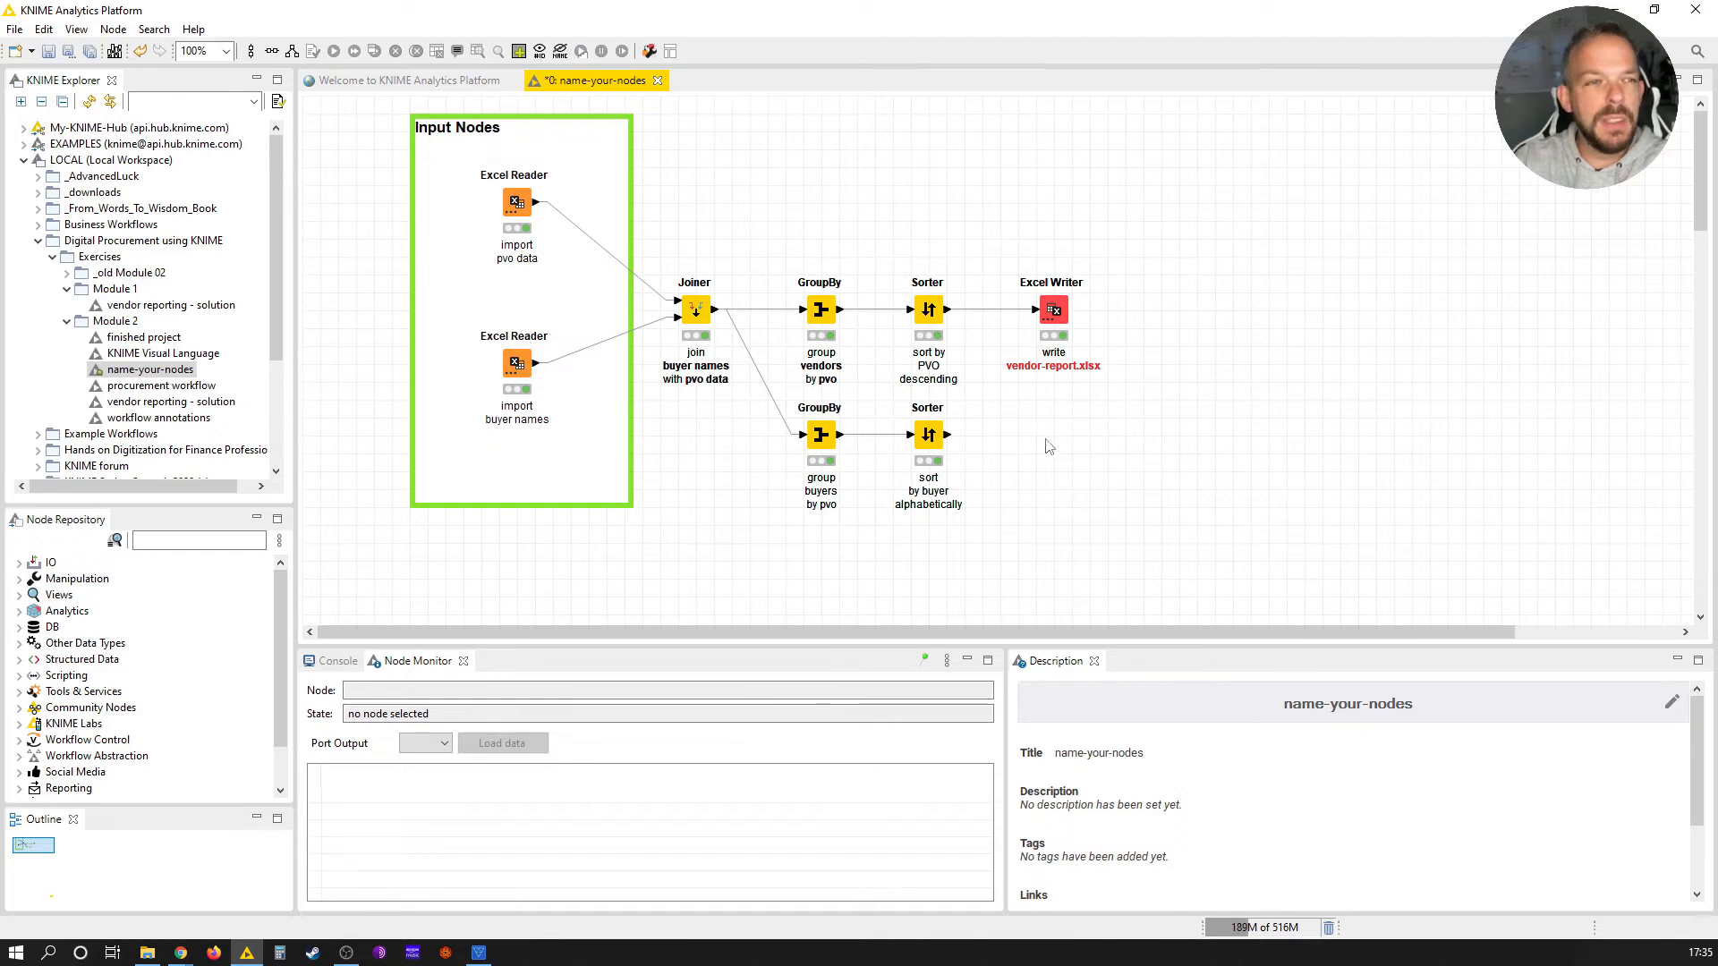
{"action": "mouse_move", "coordinate": [984, 570]}
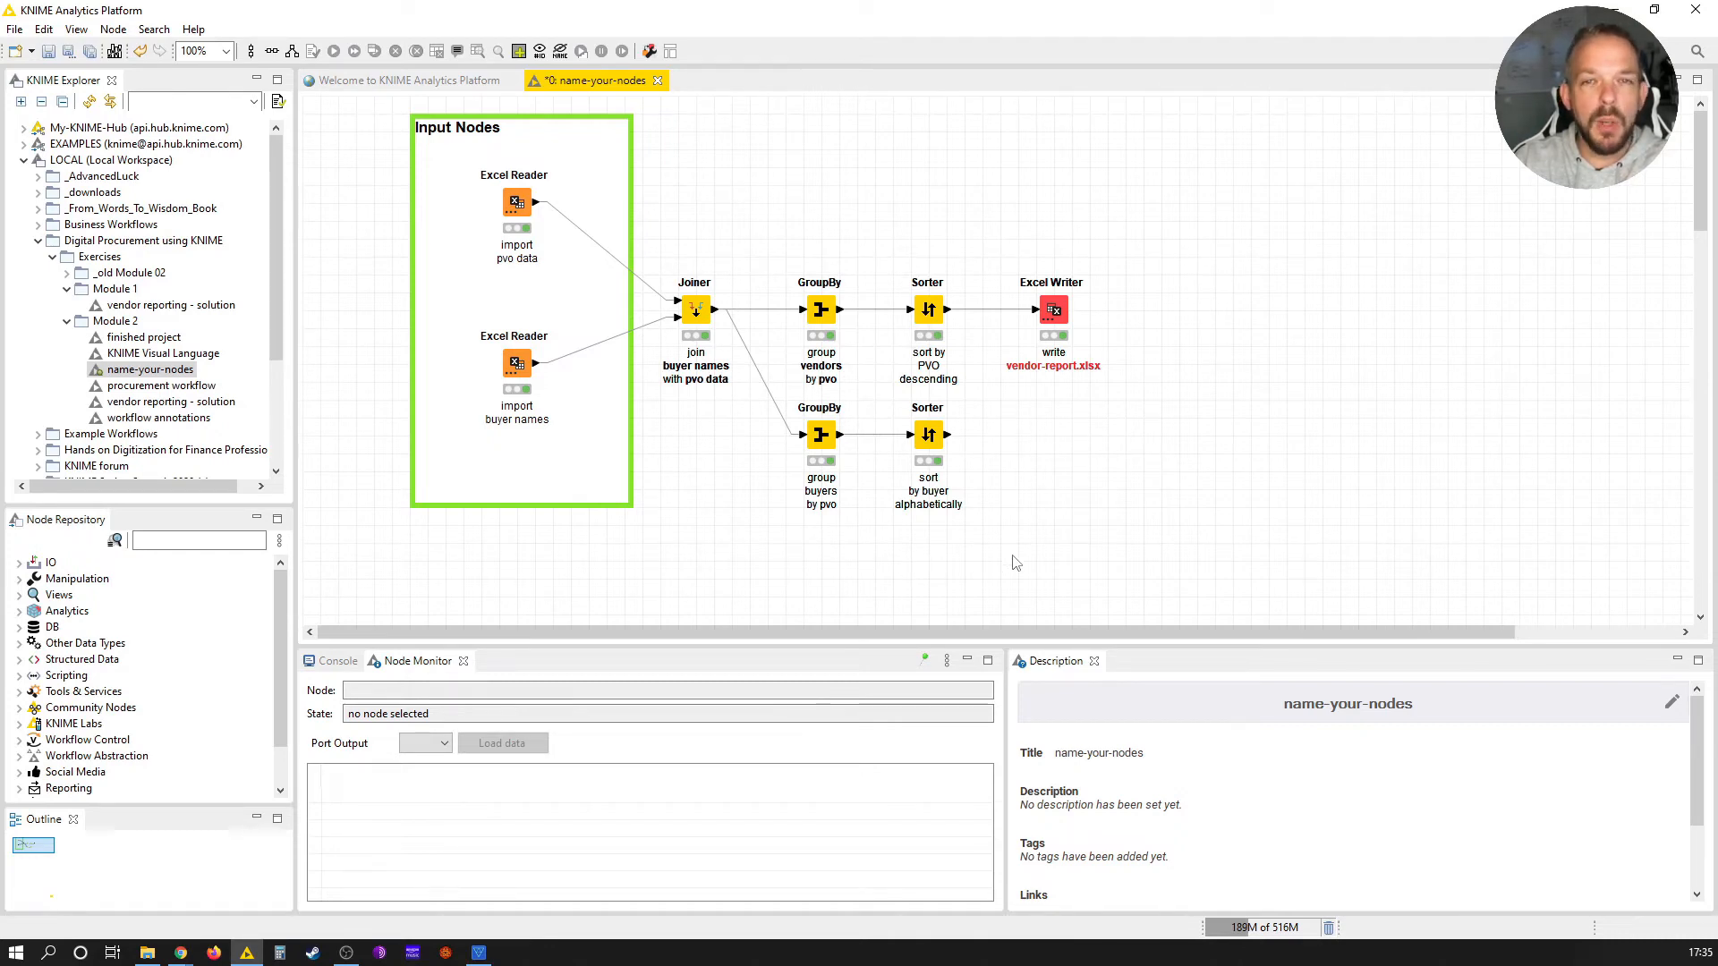
{"action": "mouse_move", "coordinate": [989, 536]}
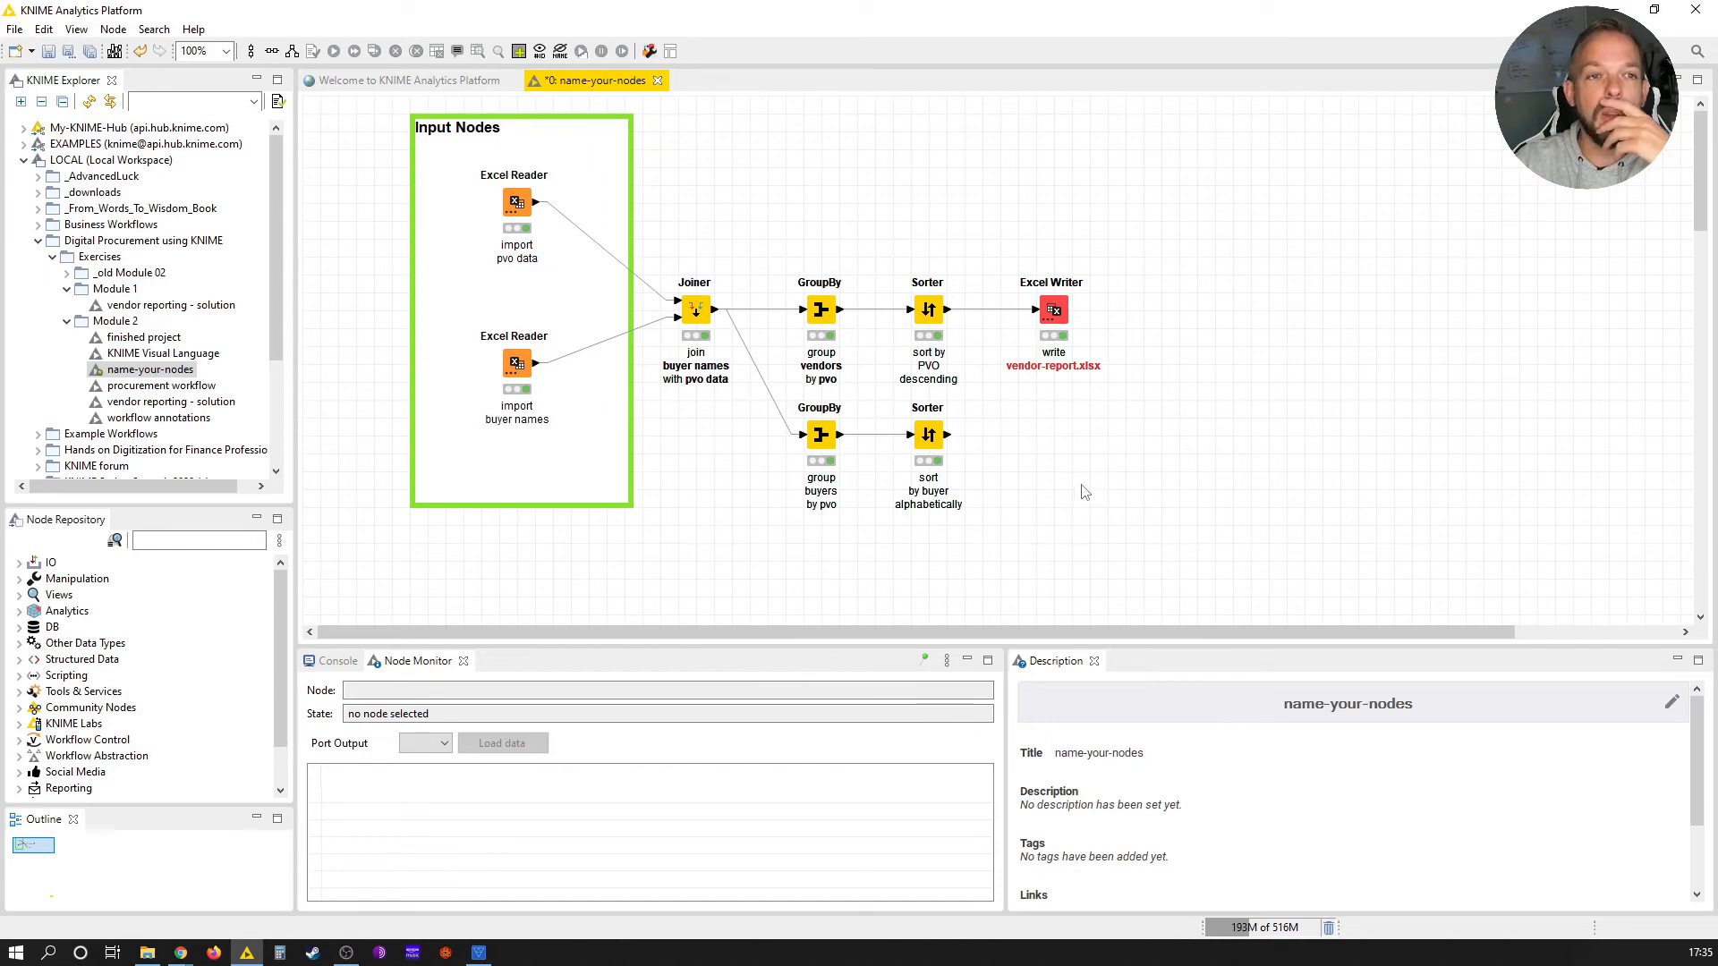
{"action": "mouse_move", "coordinate": [1084, 485]}
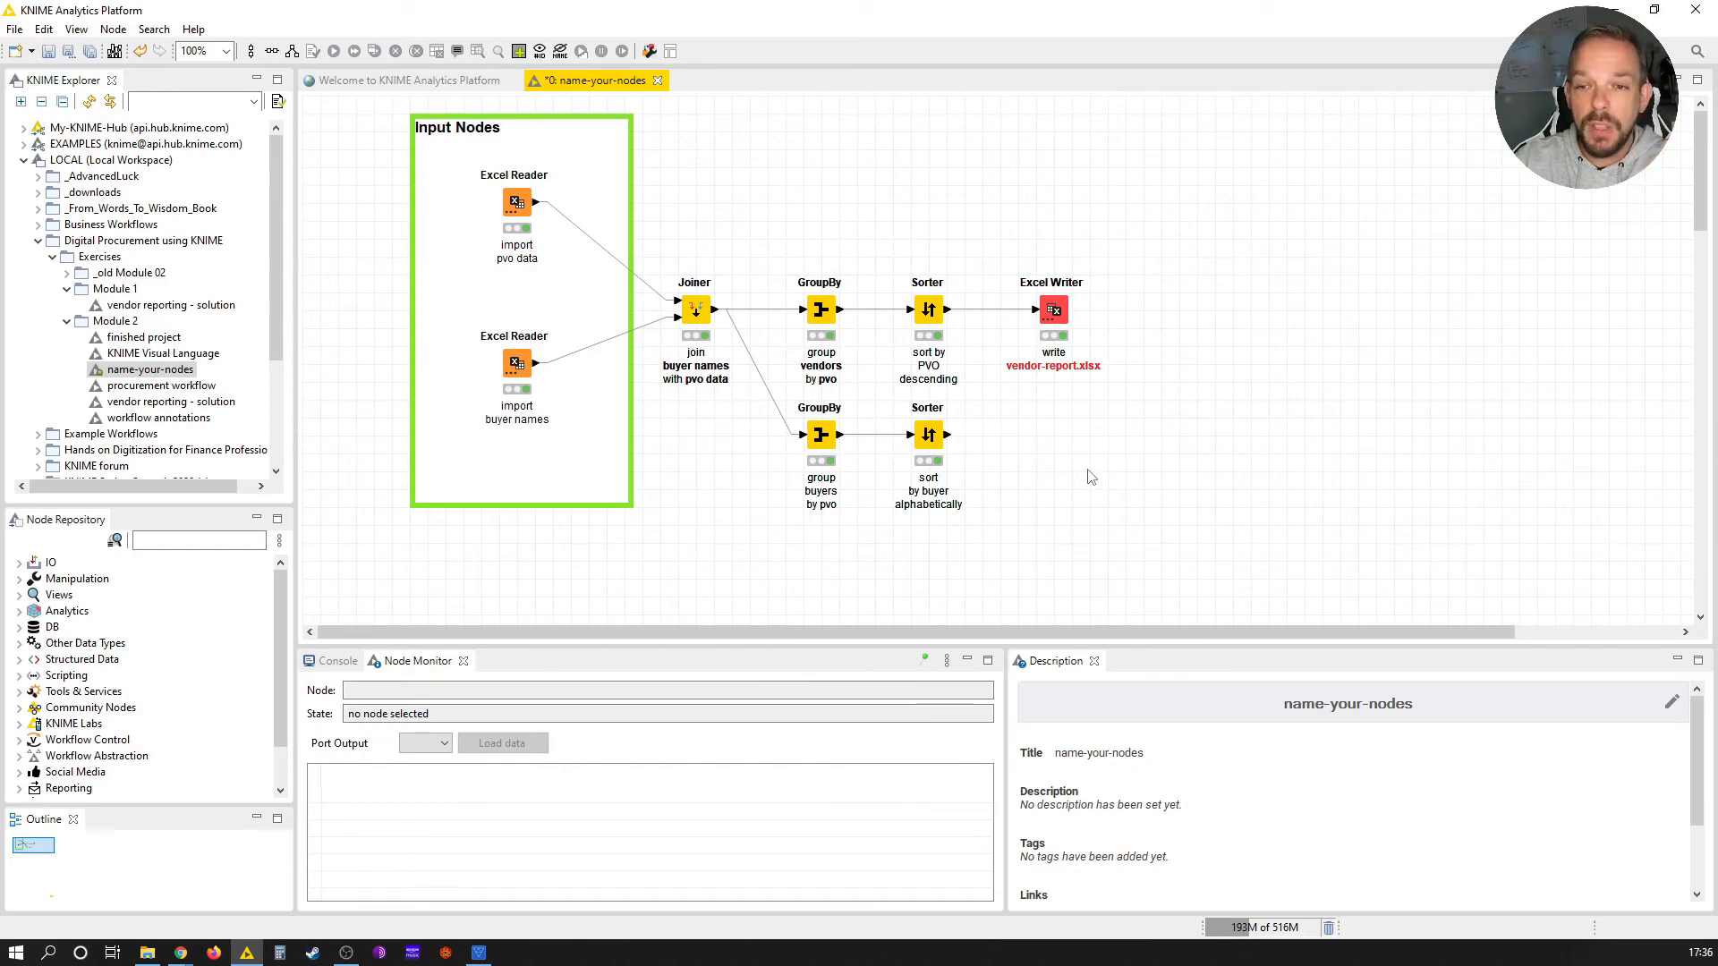
{"action": "mouse_move", "coordinate": [1014, 497]}
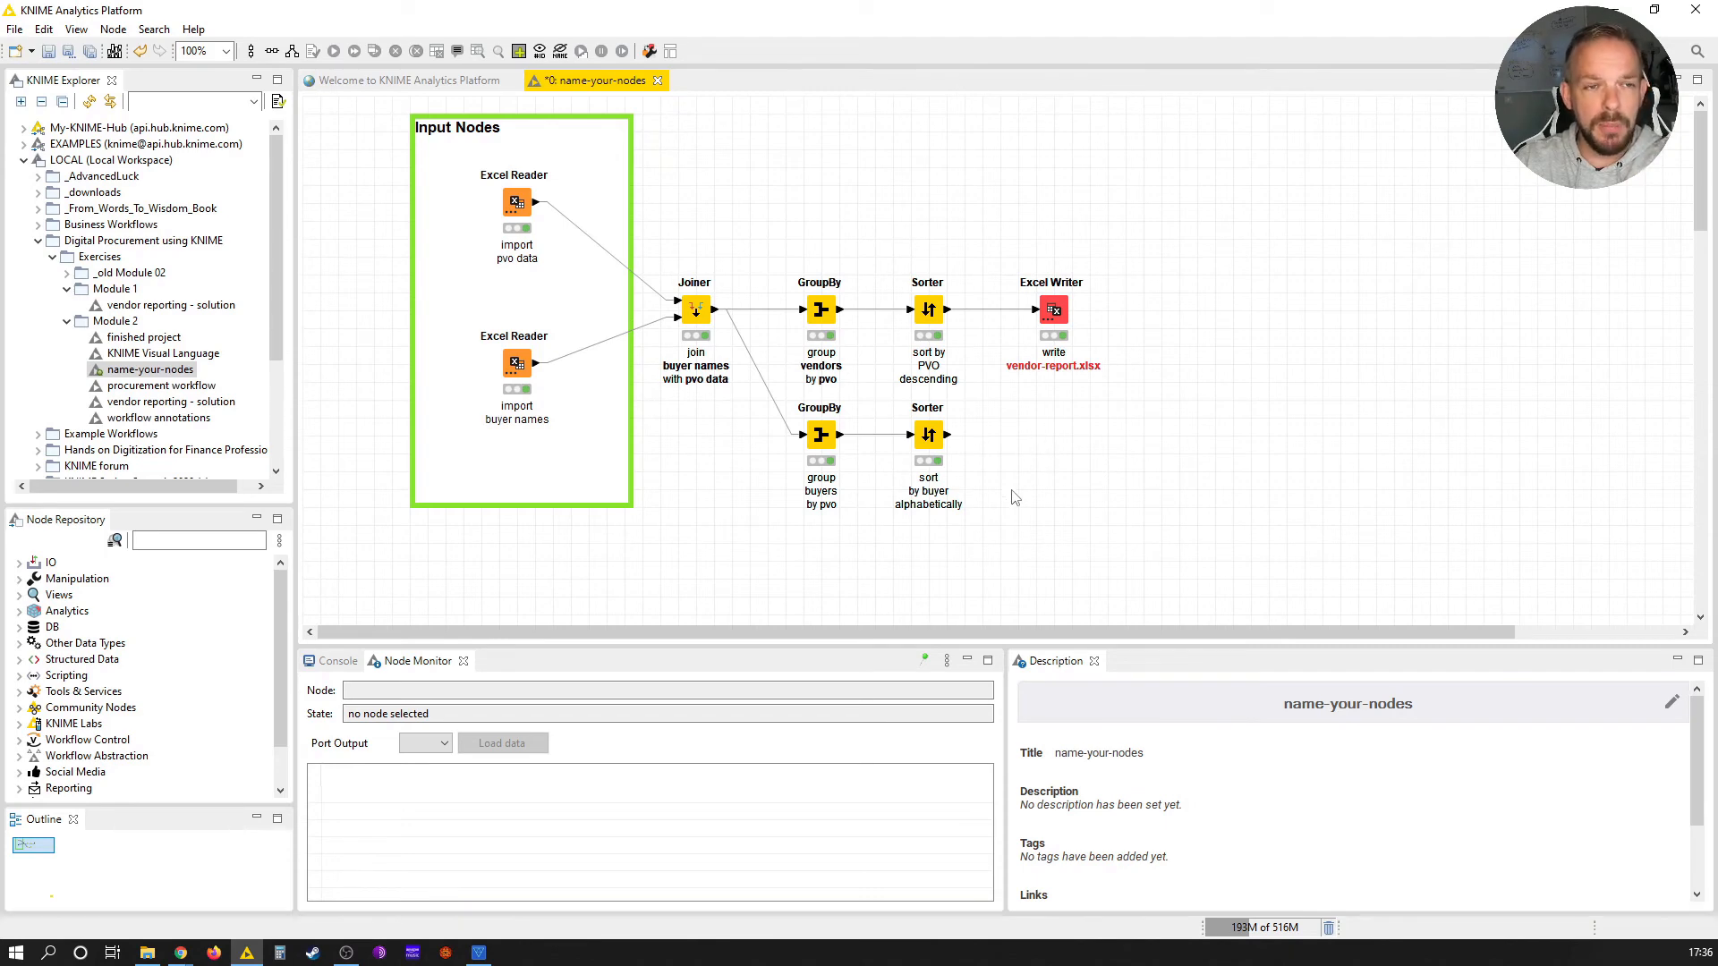
{"action": "mouse_move", "coordinate": [963, 520]}
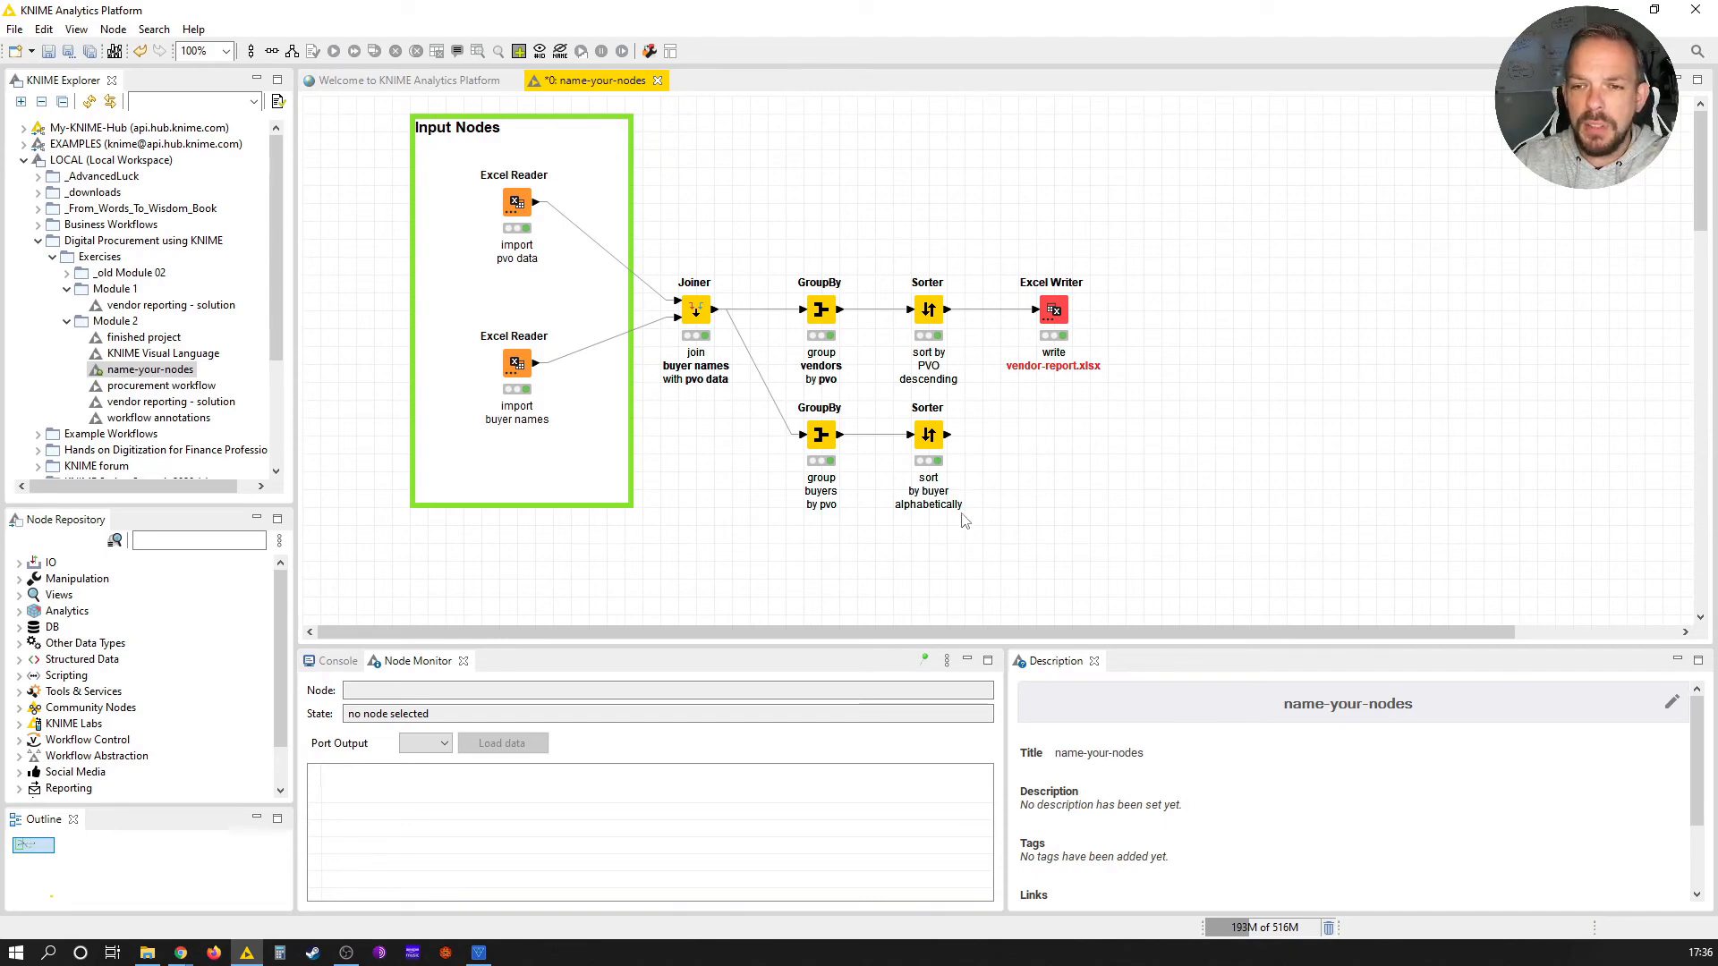